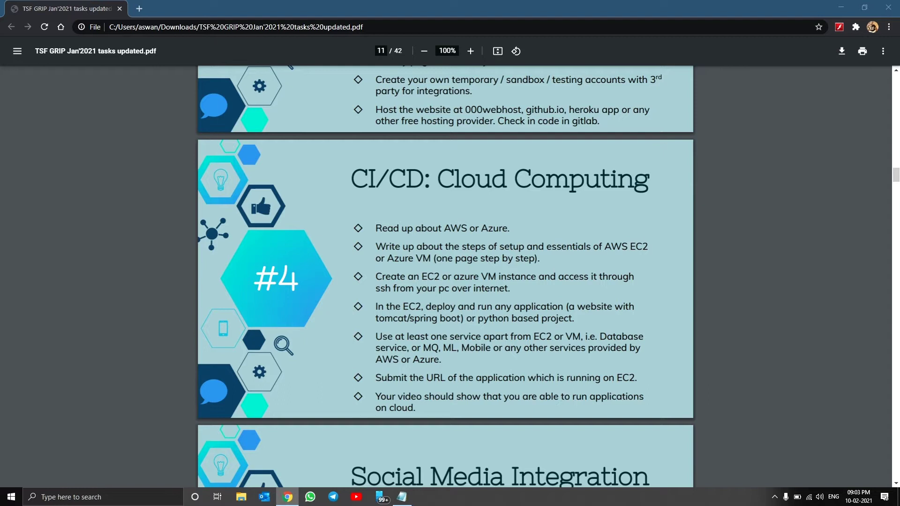
# - Bring the Notepad 'Steps' window forward over the Cloud Computing PDF
pyautogui.click(403, 497)
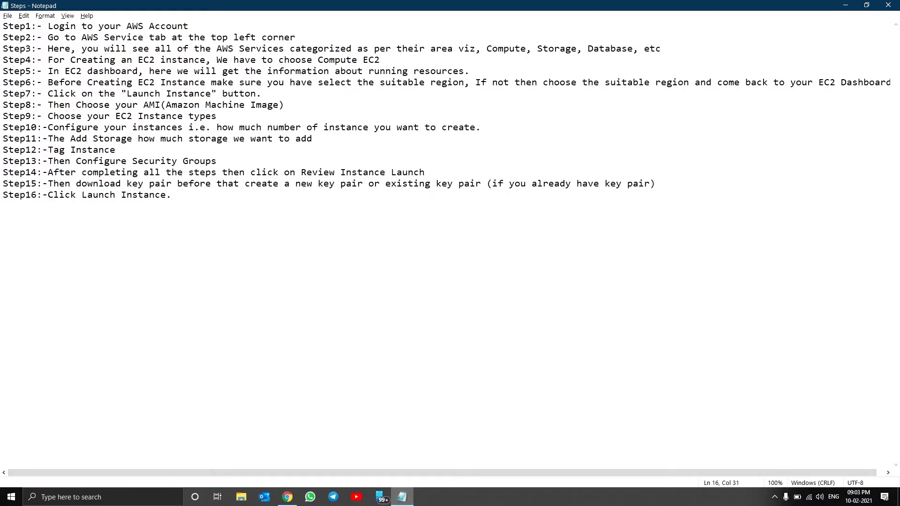
pyautogui.click(171, 195)
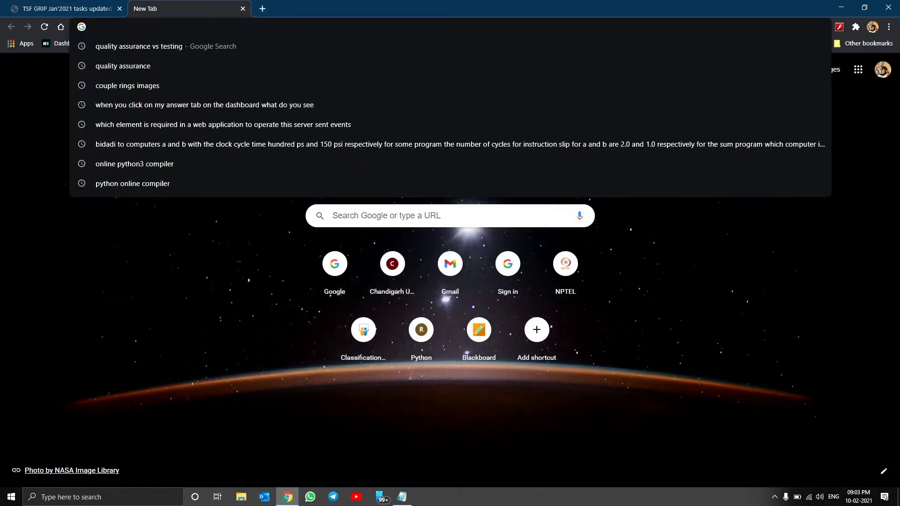
# - Go to the AWS console address via the omnibox suggestion
pyautogui.write('Co')
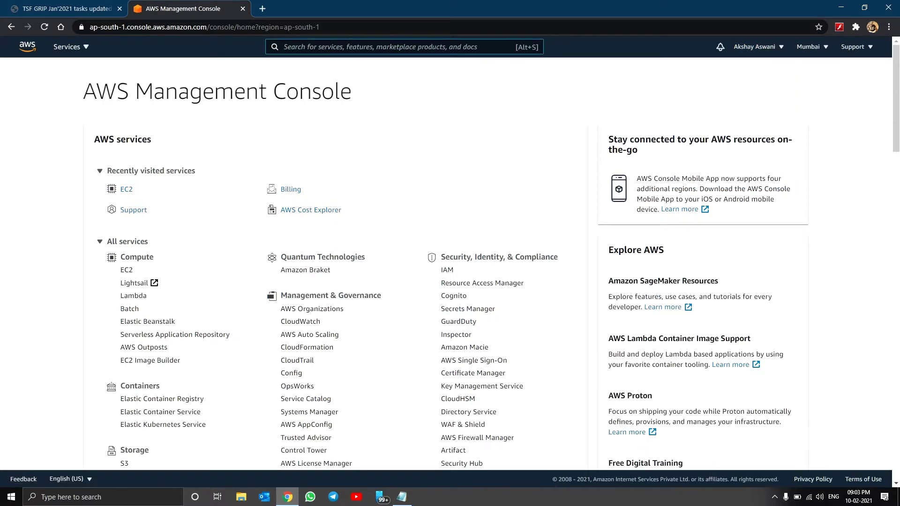
# - Go to the EC2 dashboard and begin launching a new instance from the Launch instance menu
pyautogui.click(402, 47)
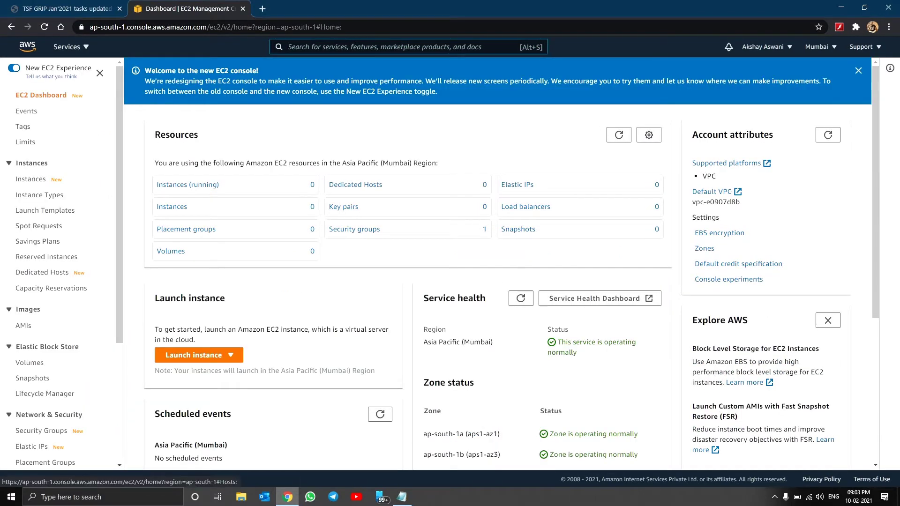
pyautogui.moveTo(187, 185)
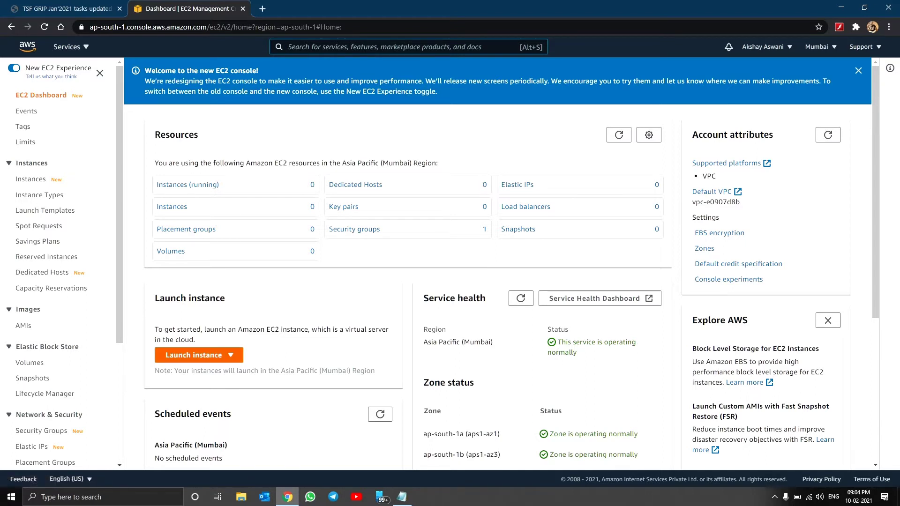
pyautogui.click(244, 355)
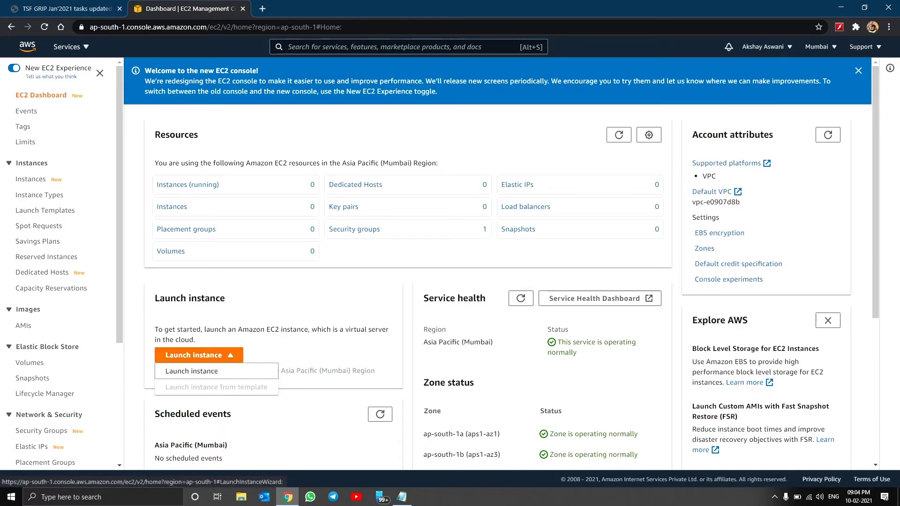
pyautogui.click(192, 371)
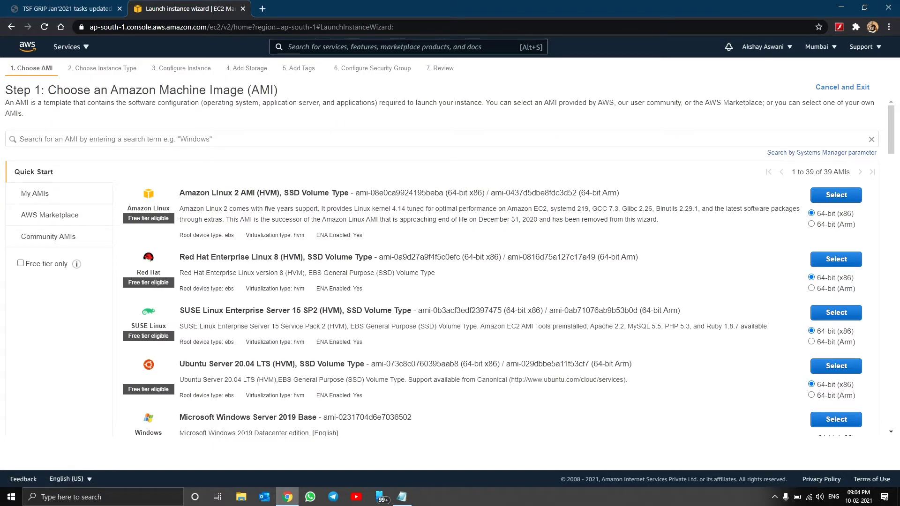
# - Select the Windows Server 2019 Base with Containers AMI and t2.micro type, proceeding to instance details
pyautogui.scroll(-3)
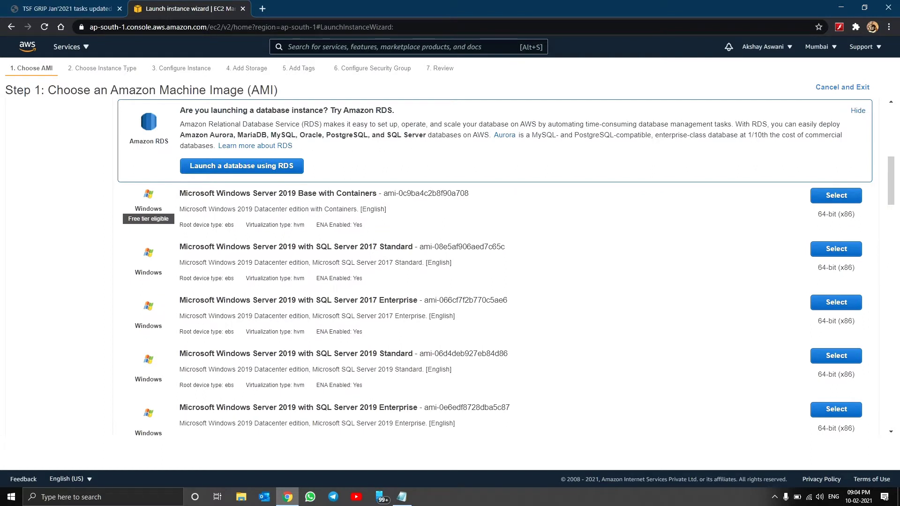
pyautogui.click(835, 195)
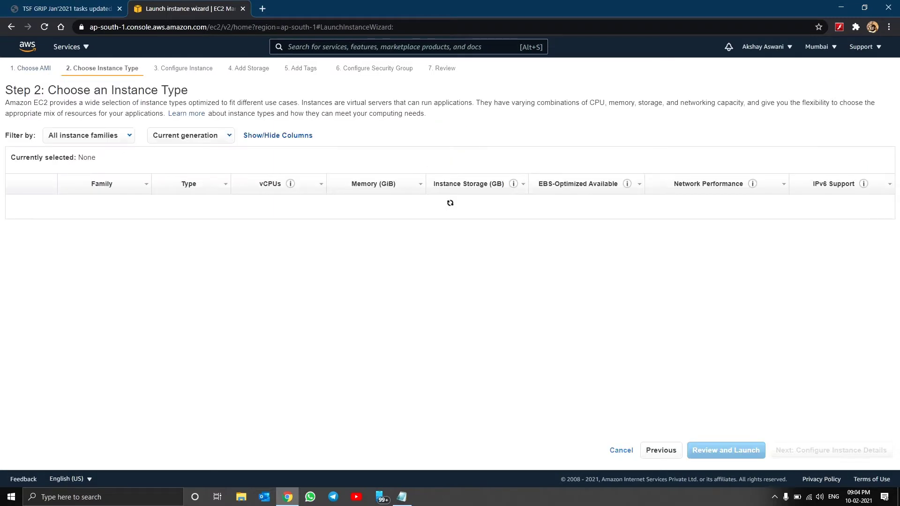
pyautogui.click(16, 228)
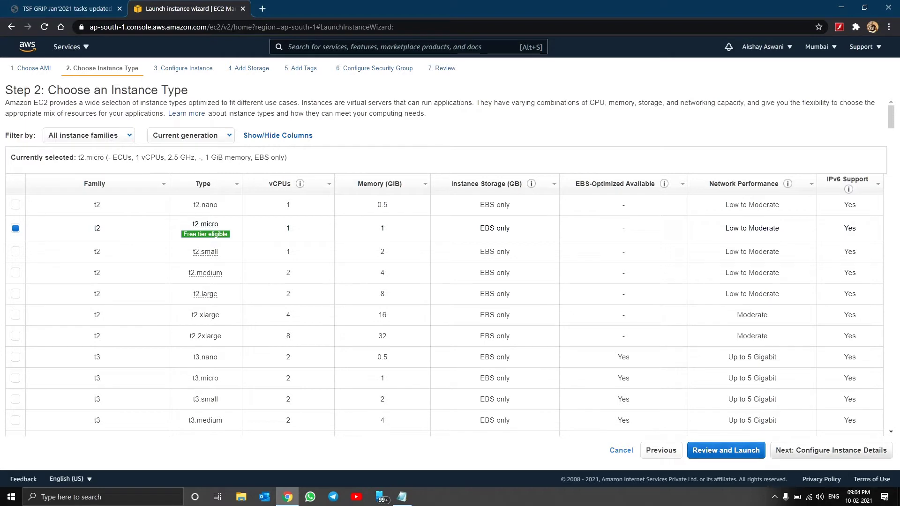
pyautogui.click(830, 449)
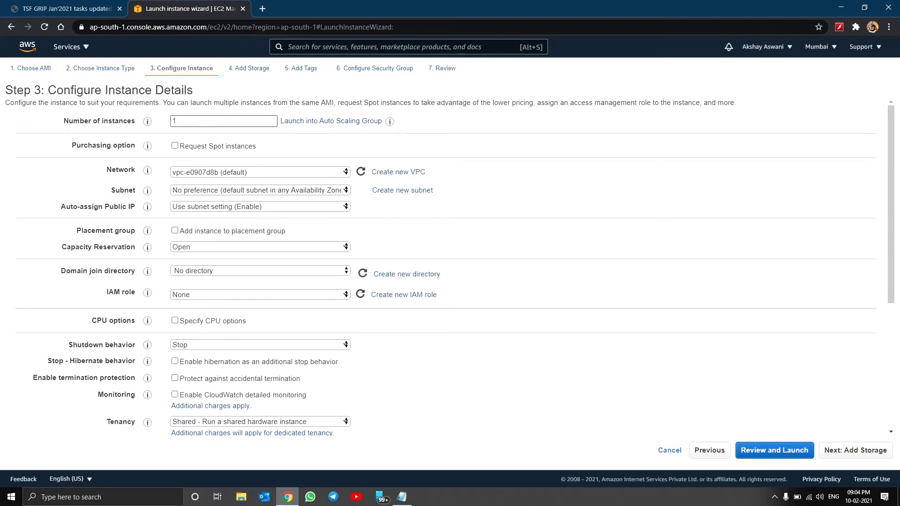
# - Keep the number of instances at 1 and move on to storage settings
pyautogui.click(223, 121)
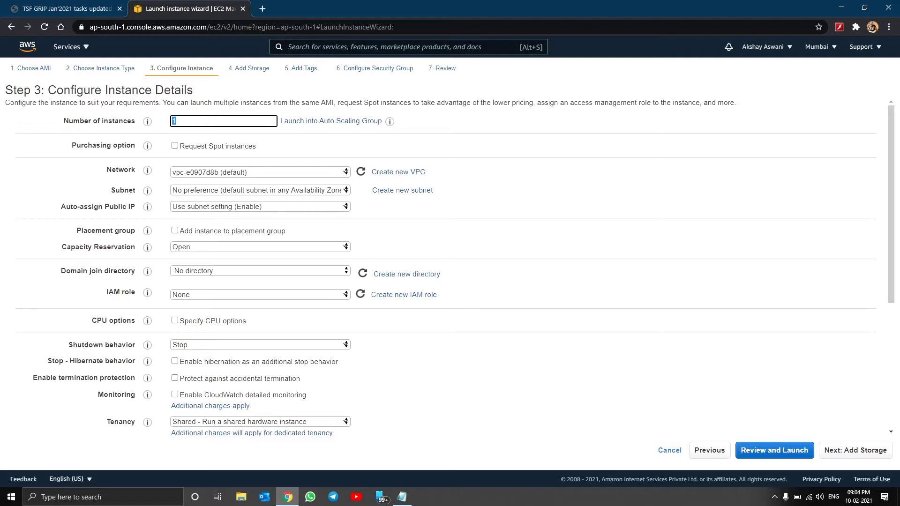
pyautogui.write('20')
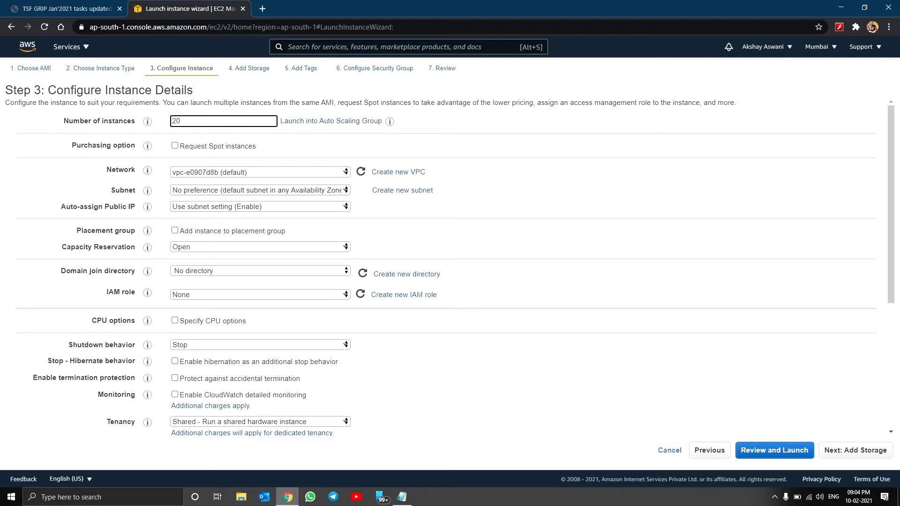
pyautogui.write('1')
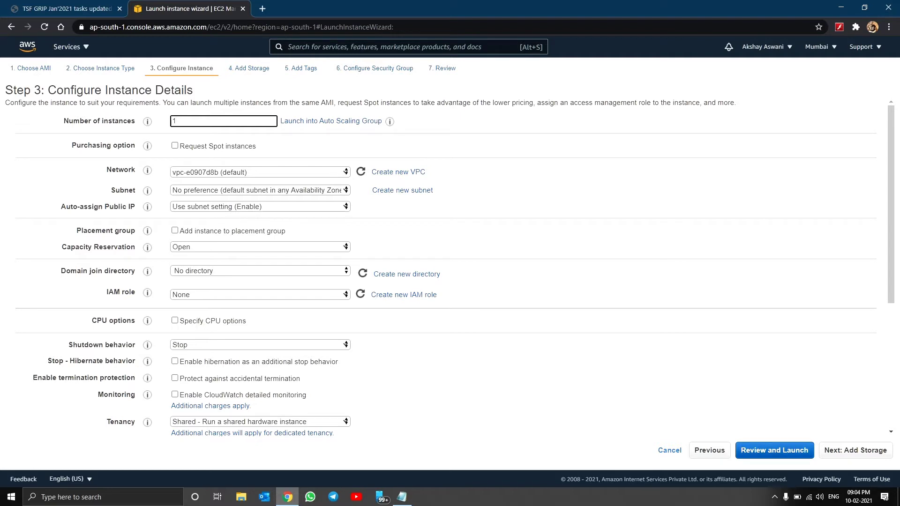
pyautogui.click(855, 450)
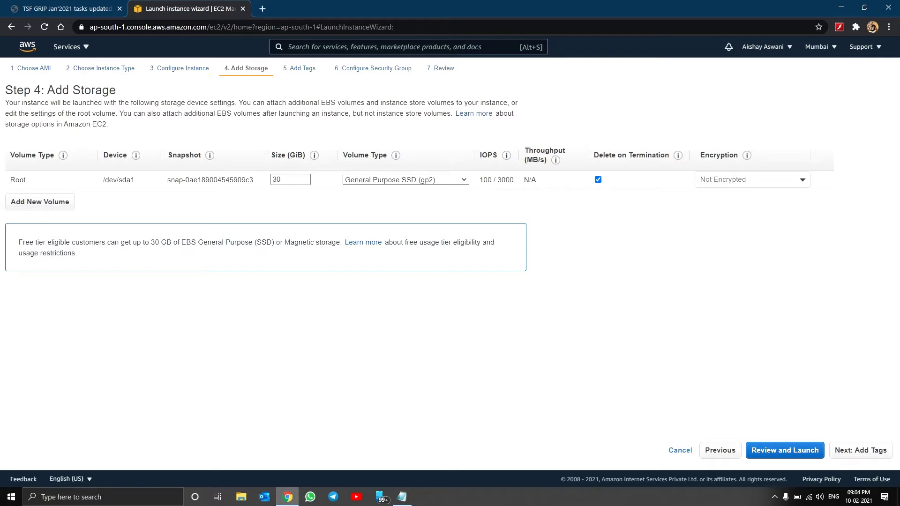
# - Accept default storage, tags and RDP security group, reaching Review and Launch
pyautogui.click(859, 450)
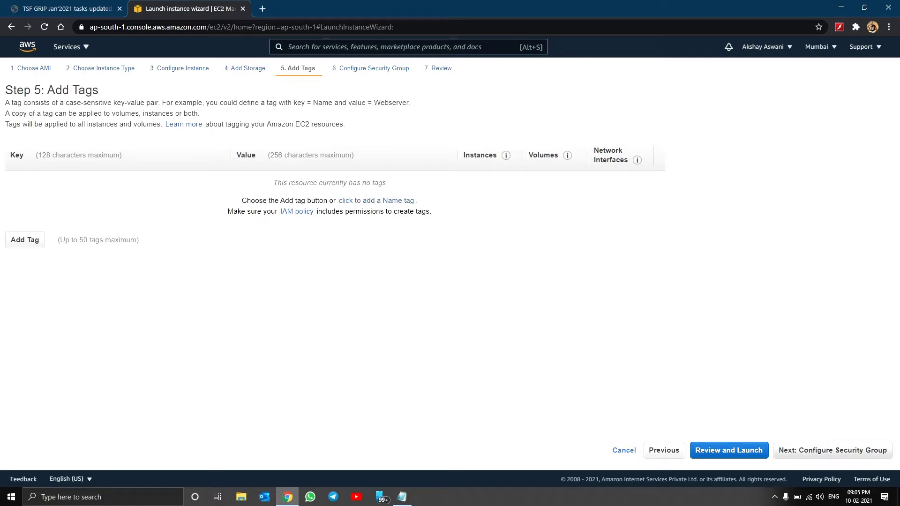
pyautogui.click(831, 450)
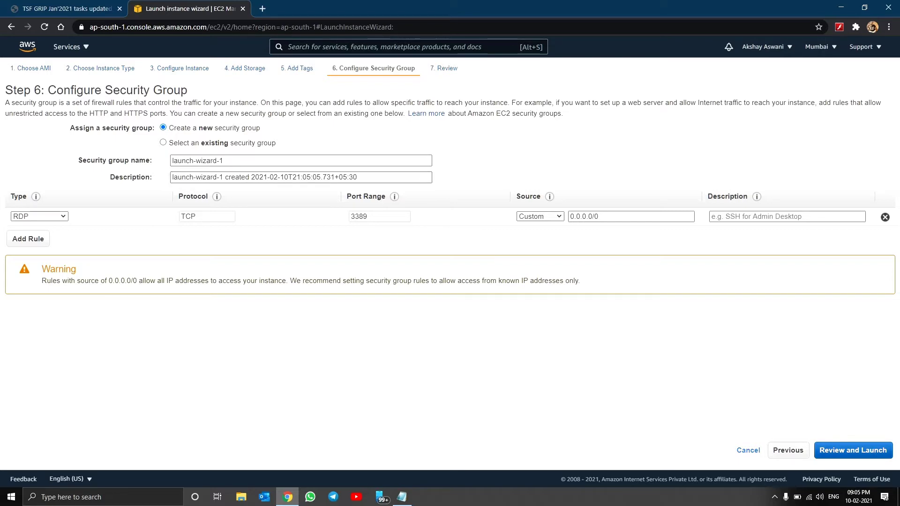
pyautogui.click(853, 450)
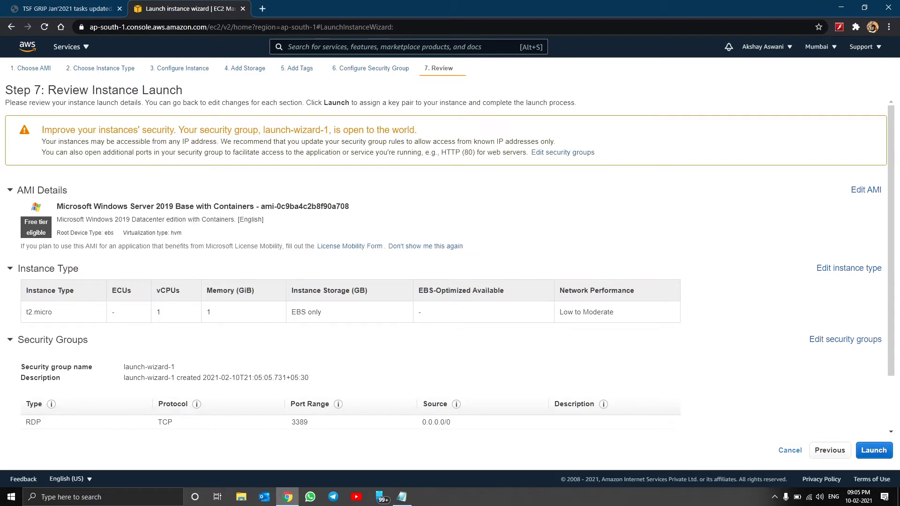
# - Review the launch summary and launch, bringing up the key pair prompt
pyautogui.scroll(-3)
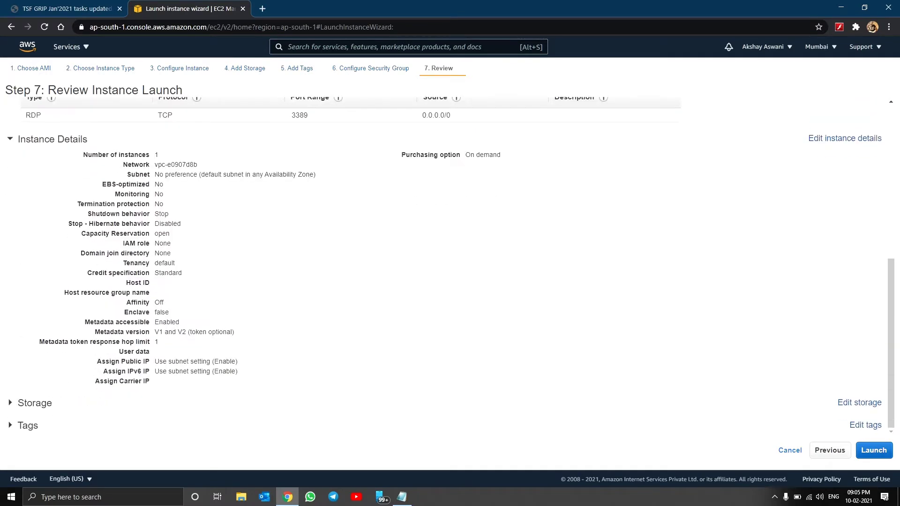
pyautogui.scroll(-3)
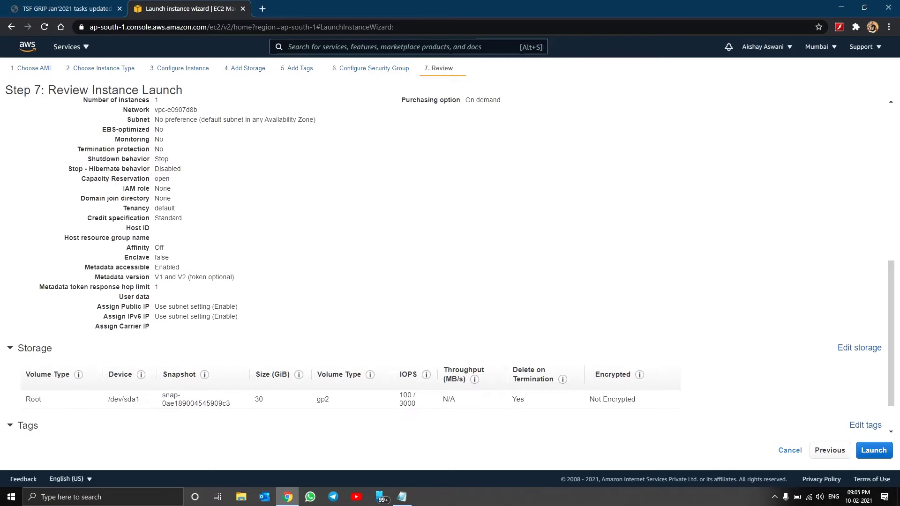
pyautogui.scroll(-3)
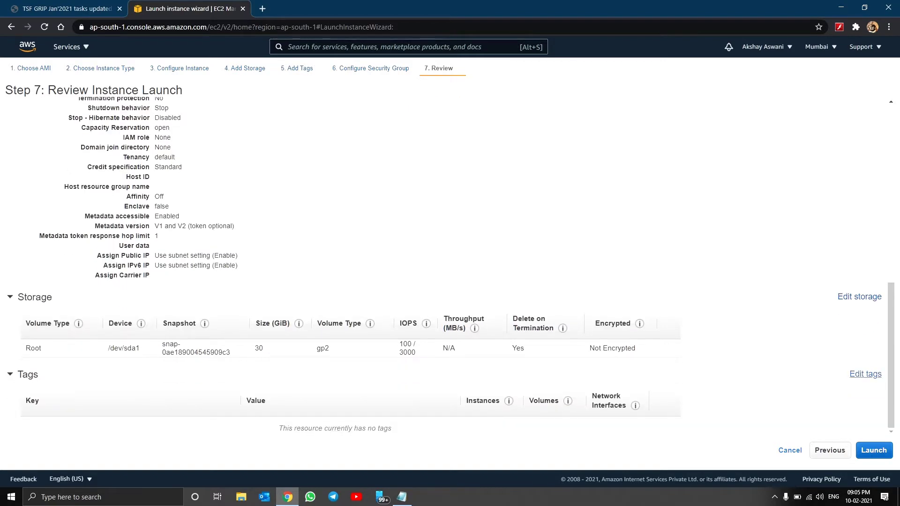
pyautogui.click(873, 450)
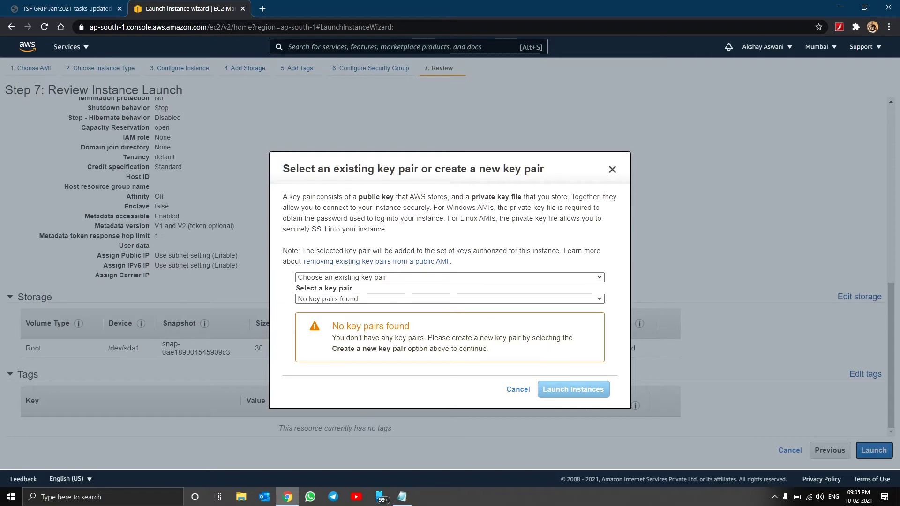
# - Create and download a new key pair named Spark, then launch the instance with it
pyautogui.click(449, 277)
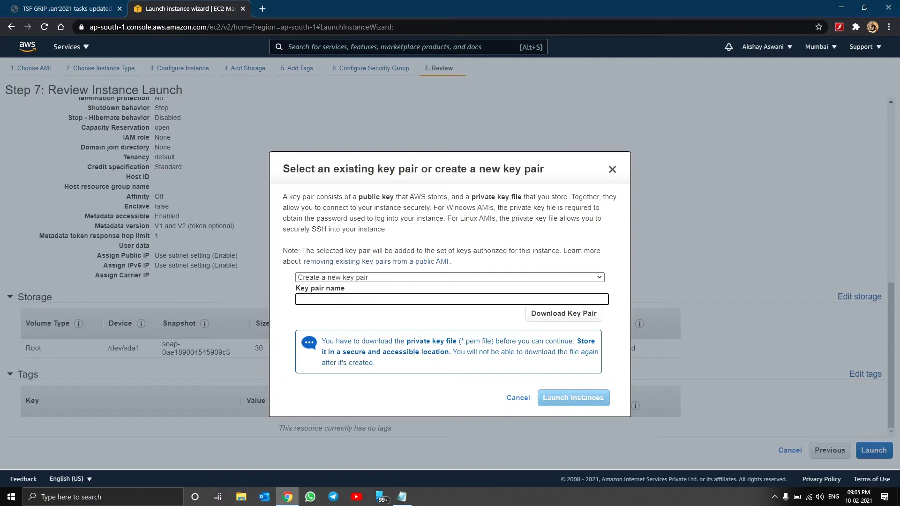
pyautogui.click(451, 299)
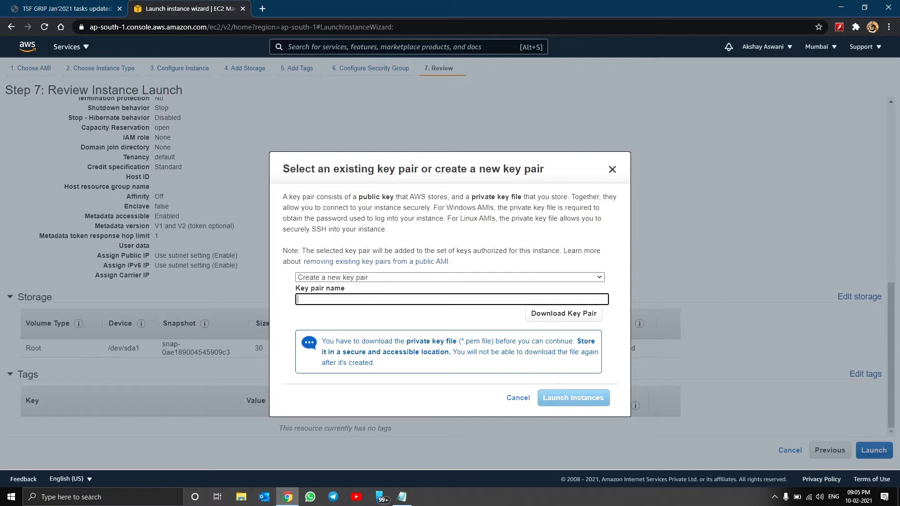
pyautogui.write('Spar')
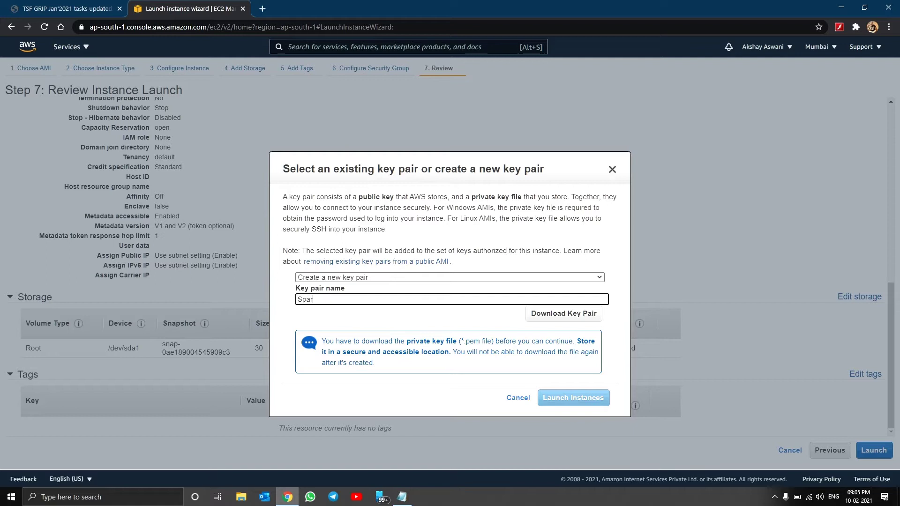
pyautogui.write('k')
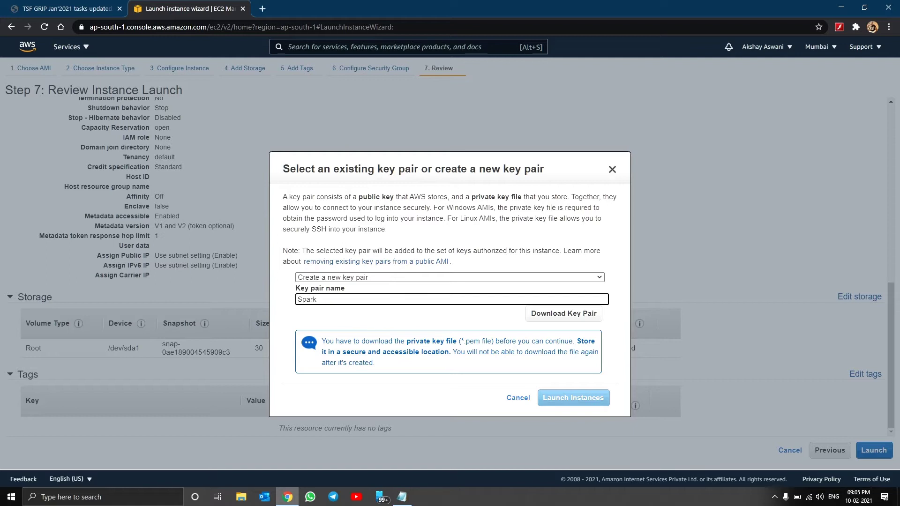
pyautogui.click(563, 313)
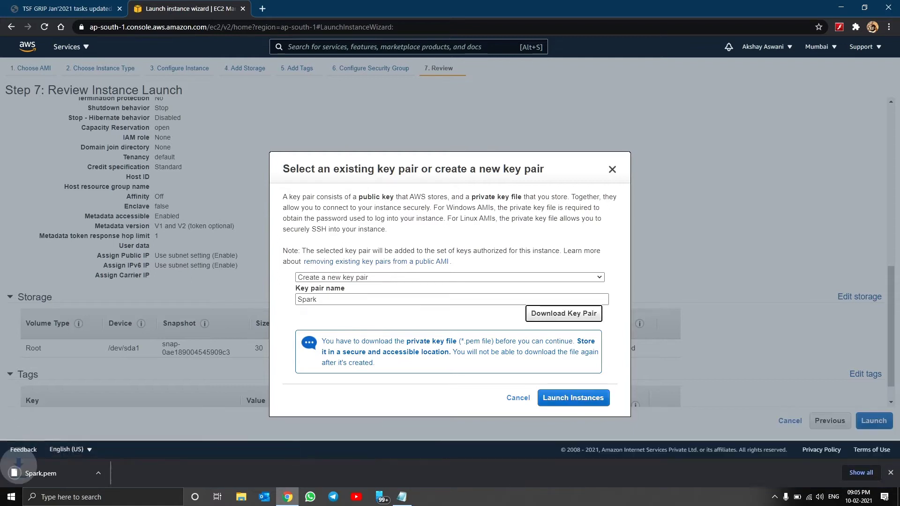
pyautogui.click(563, 313)
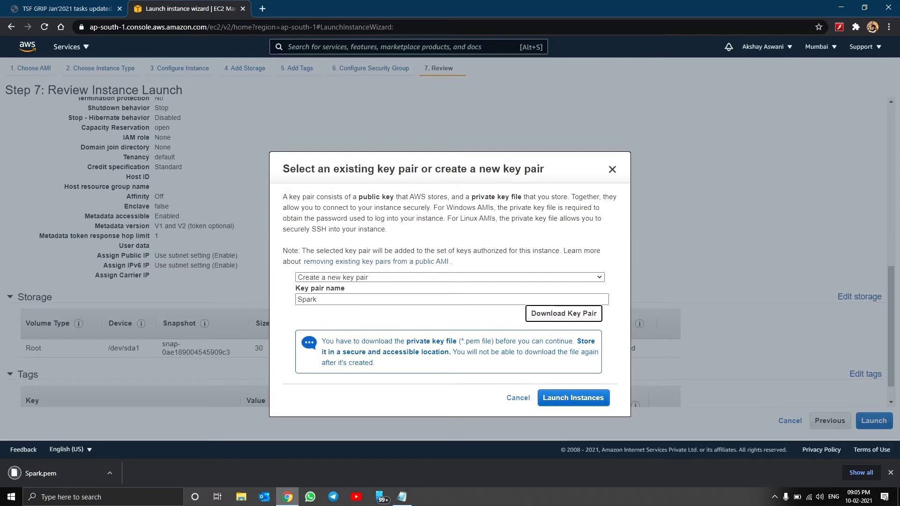
pyautogui.click(572, 398)
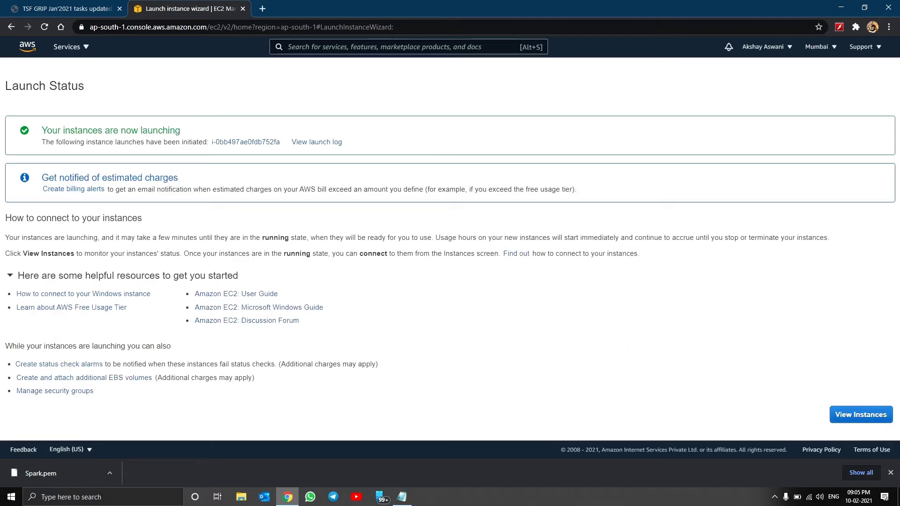
# - View the instances list and select the new running t2.micro instance to show its details
pyautogui.click(859, 414)
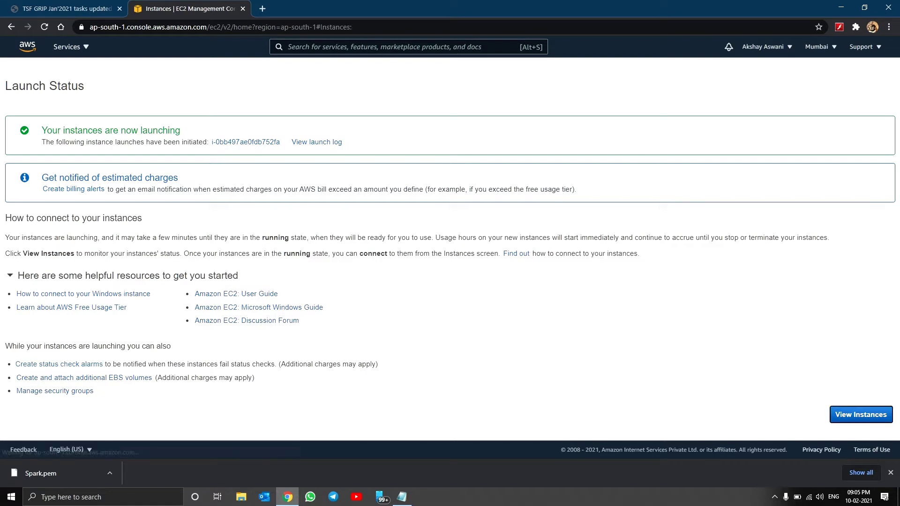
pyautogui.click(859, 415)
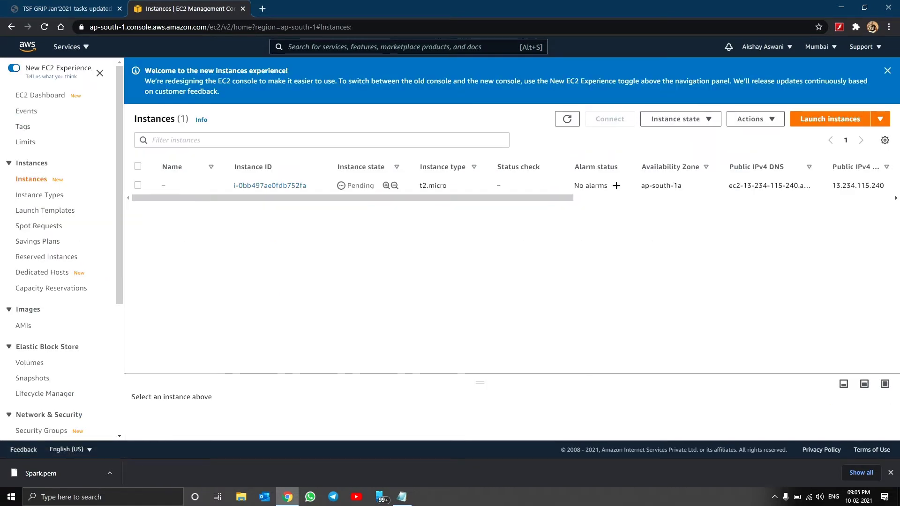
pyautogui.hscroll(3)
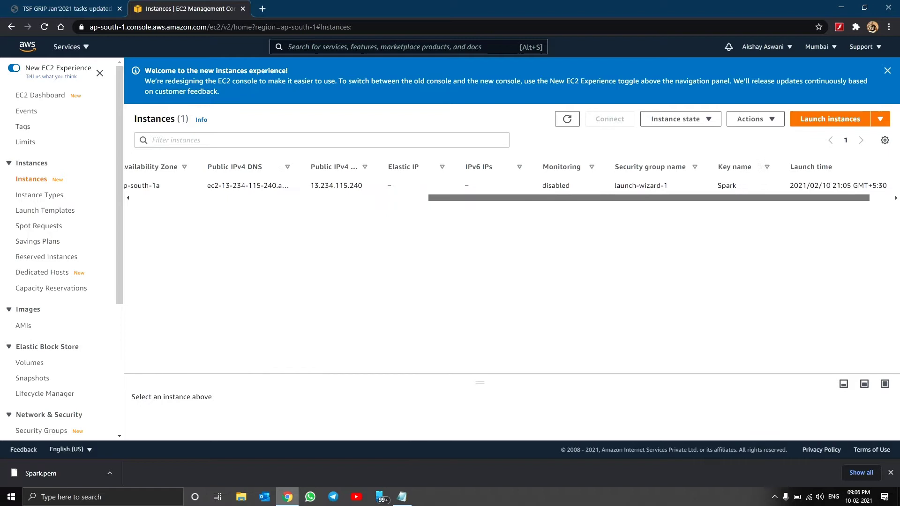
pyautogui.hscroll(-3)
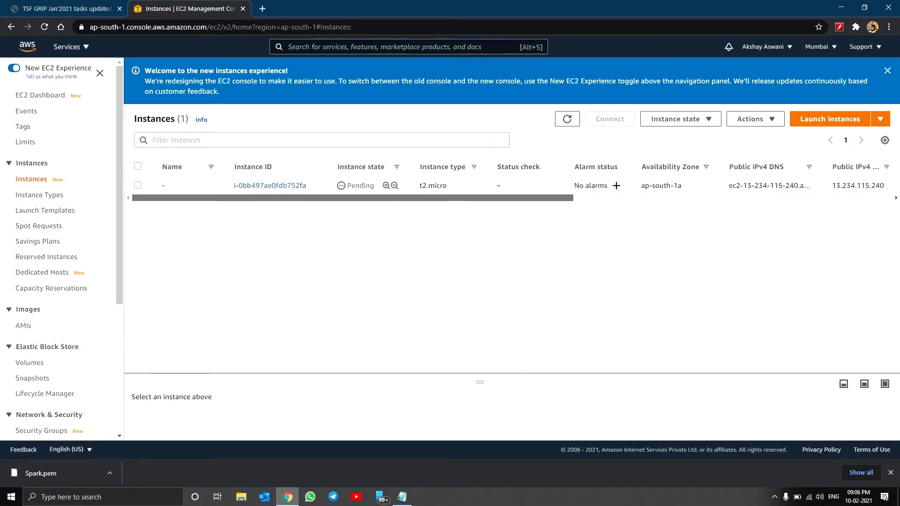
pyautogui.hscroll(3)
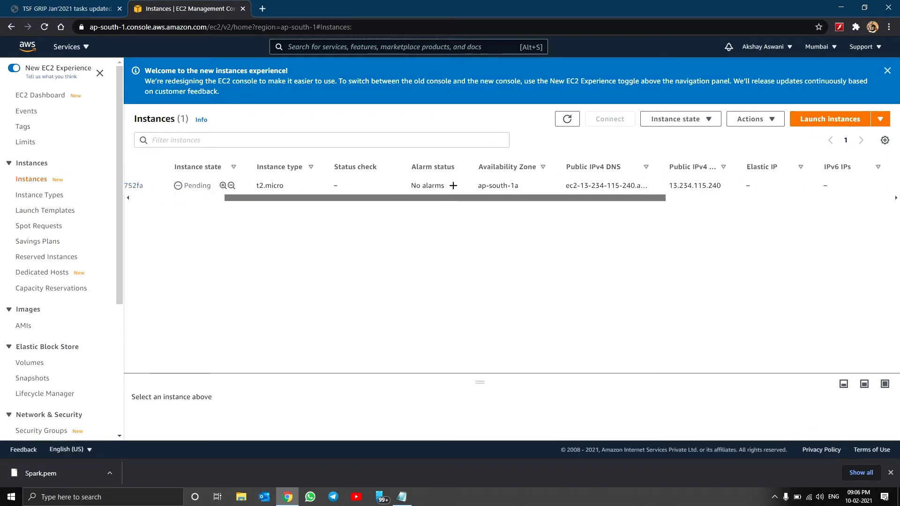
pyautogui.hscroll(3)
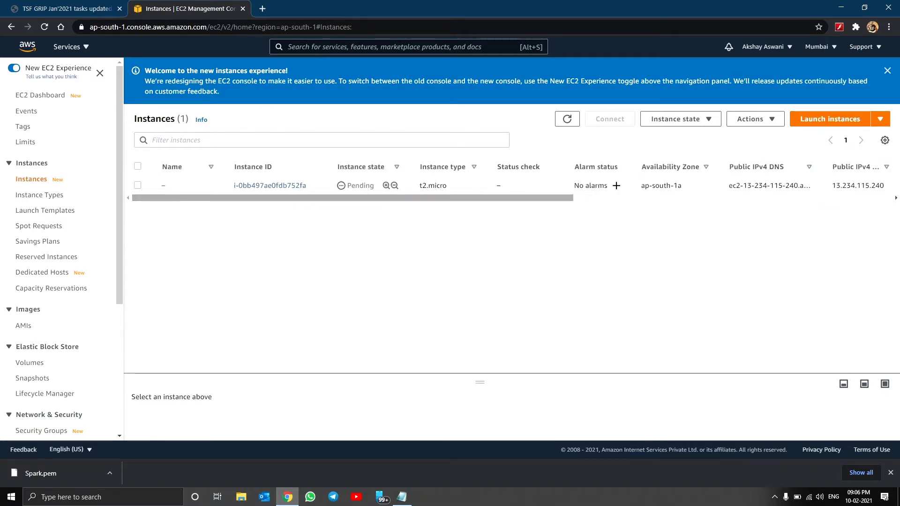
pyautogui.click(269, 185)
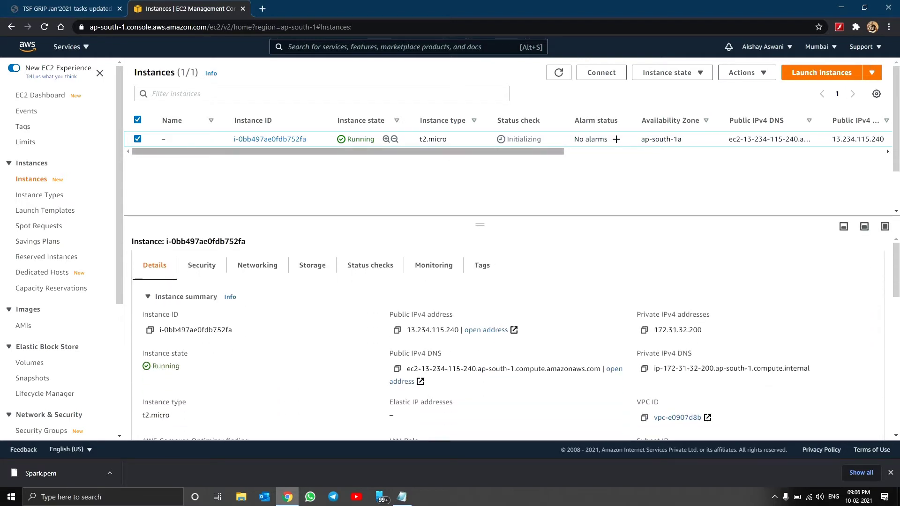
pyautogui.hscroll(3)
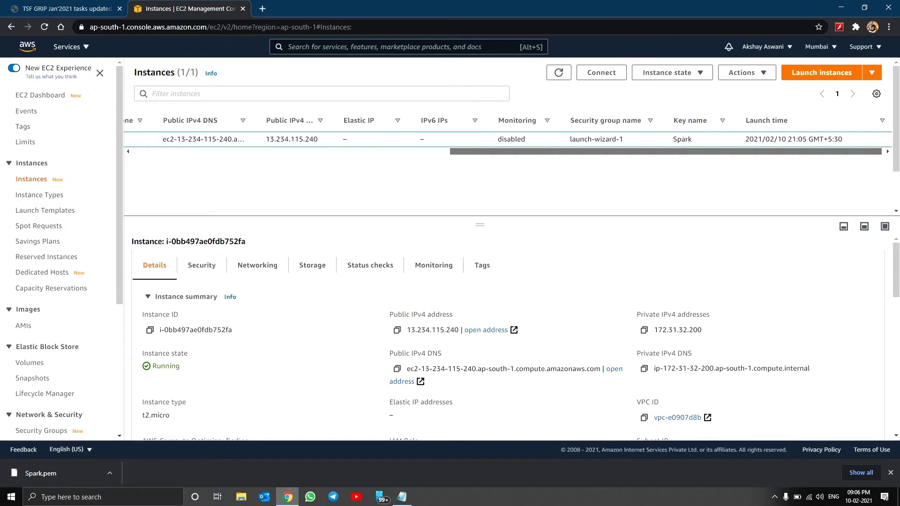
pyautogui.hscroll(-3)
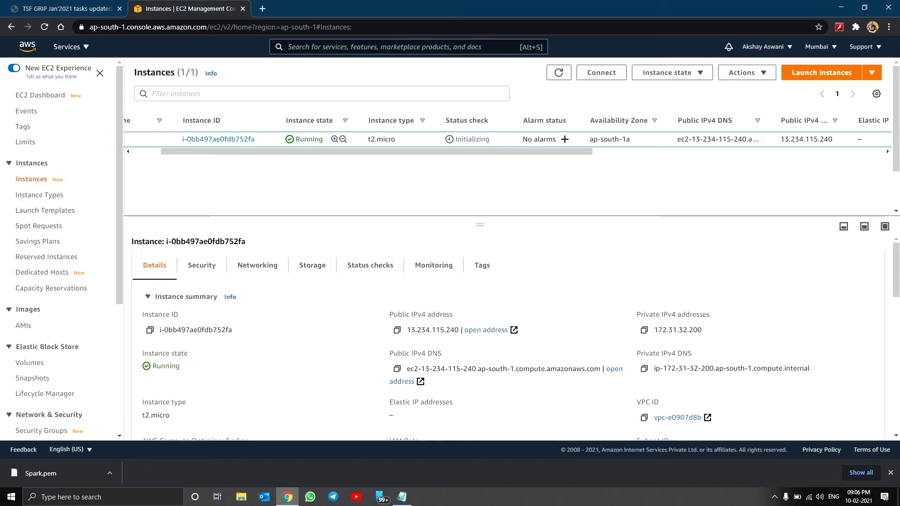
pyautogui.click(218, 139)
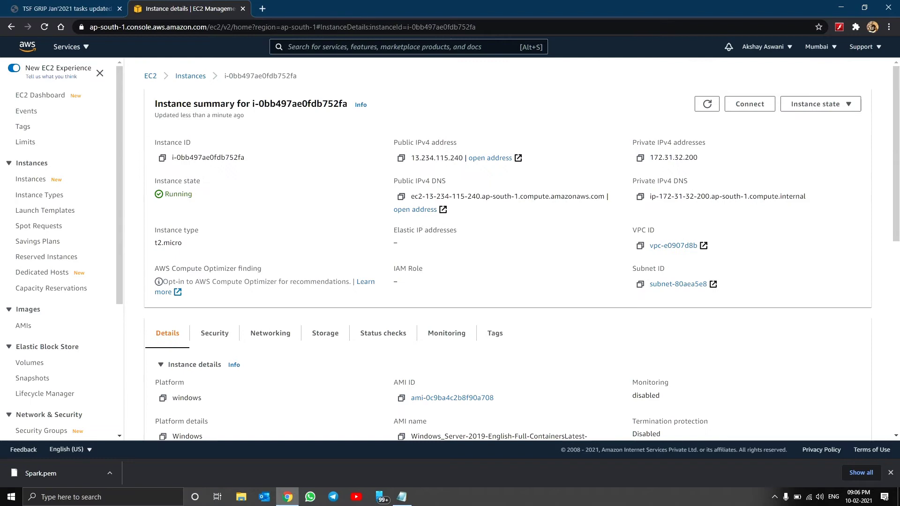
pyautogui.scroll(-3)
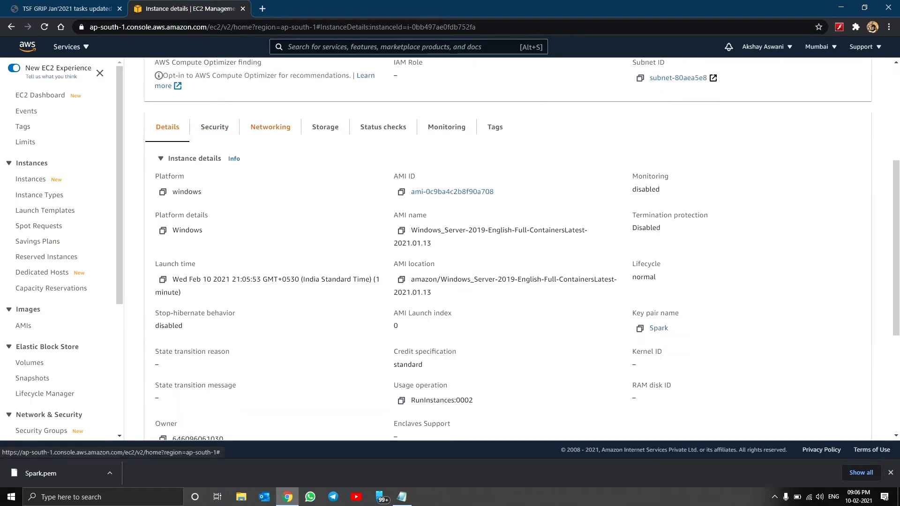
pyautogui.scroll(-3)
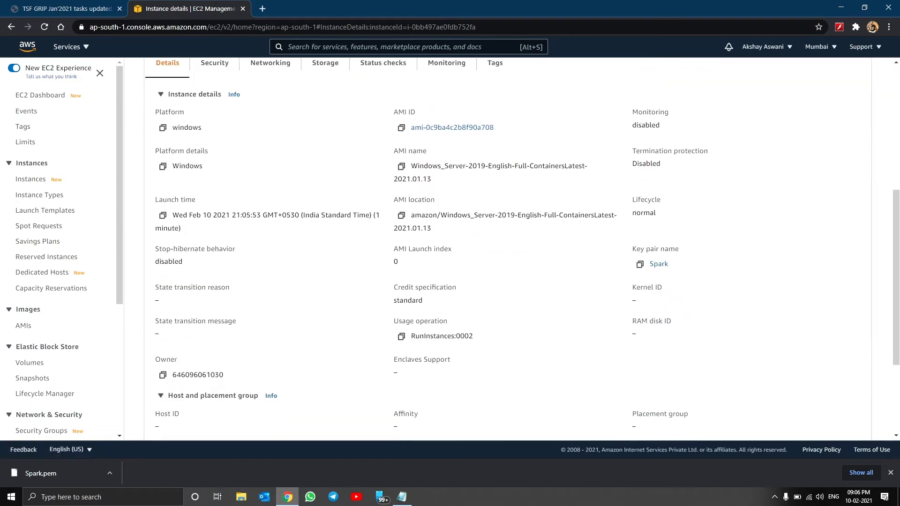
pyautogui.scroll(3)
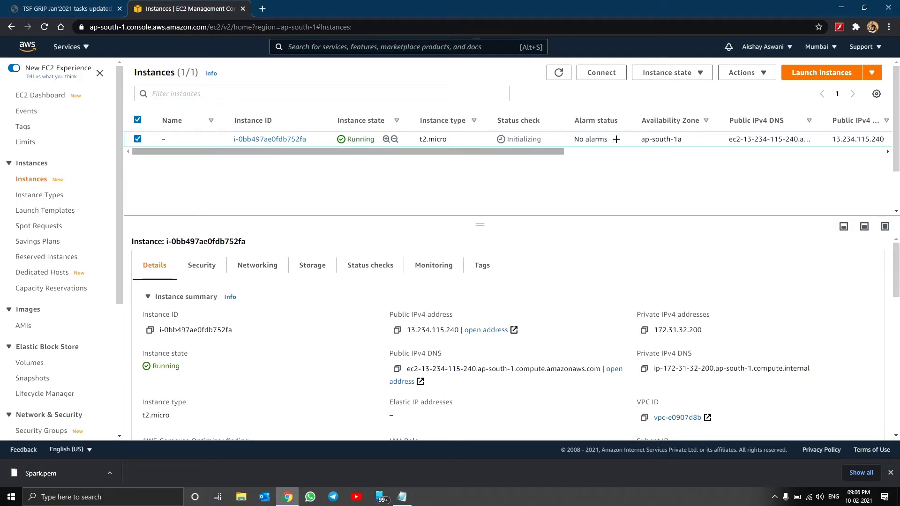
pyautogui.click(600, 72)
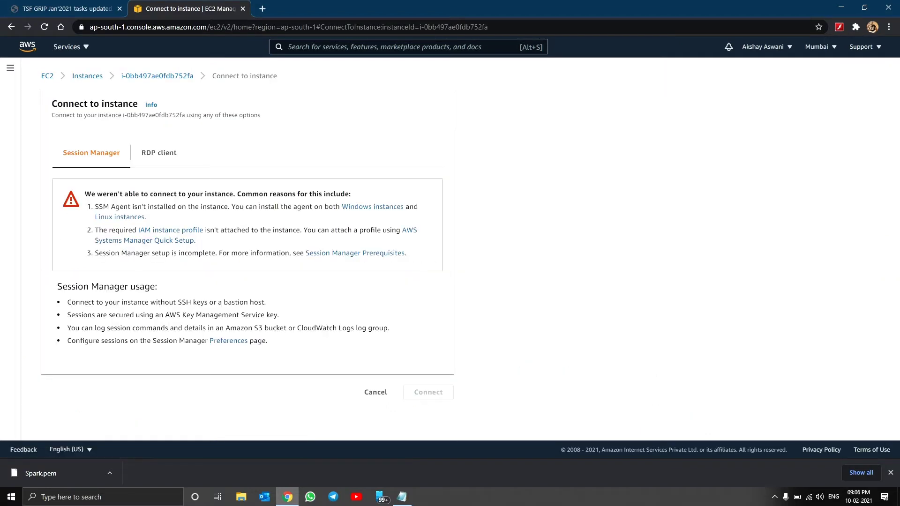
pyautogui.click(159, 153)
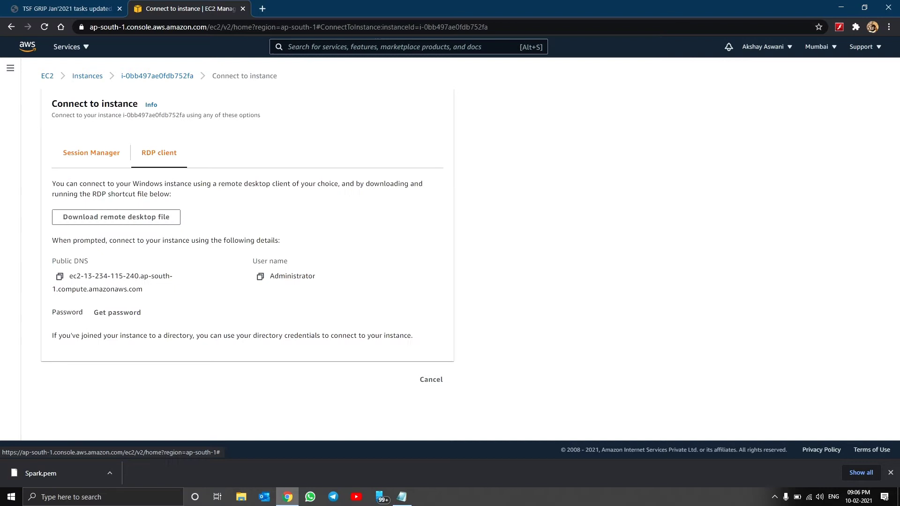
pyautogui.click(91, 153)
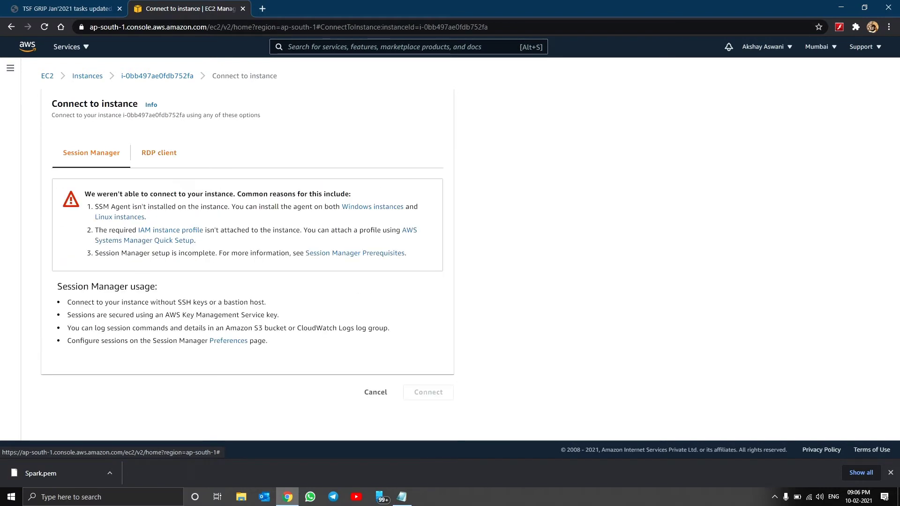
pyautogui.click(160, 152)
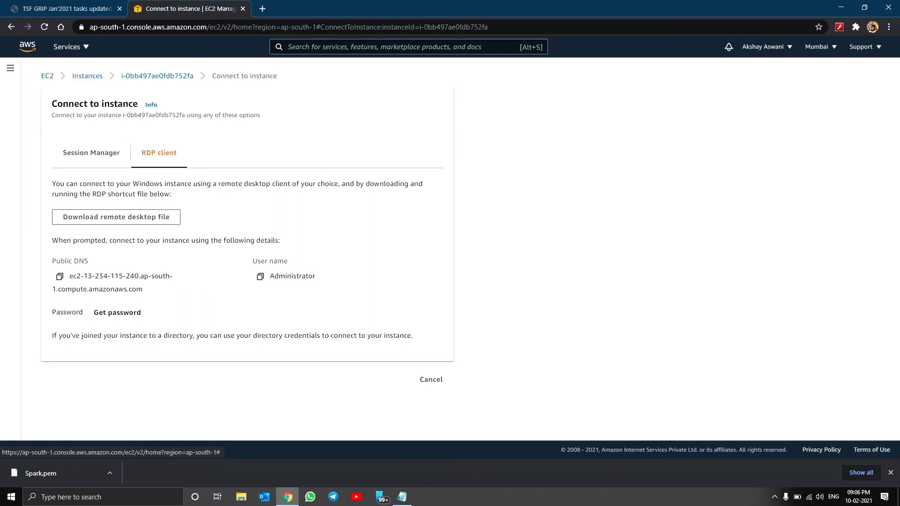
pyautogui.click(117, 312)
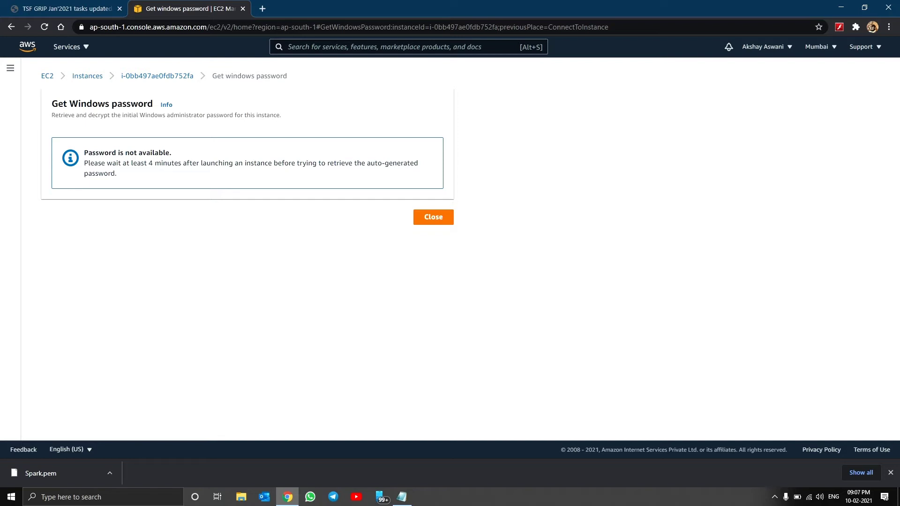
pyautogui.click(433, 216)
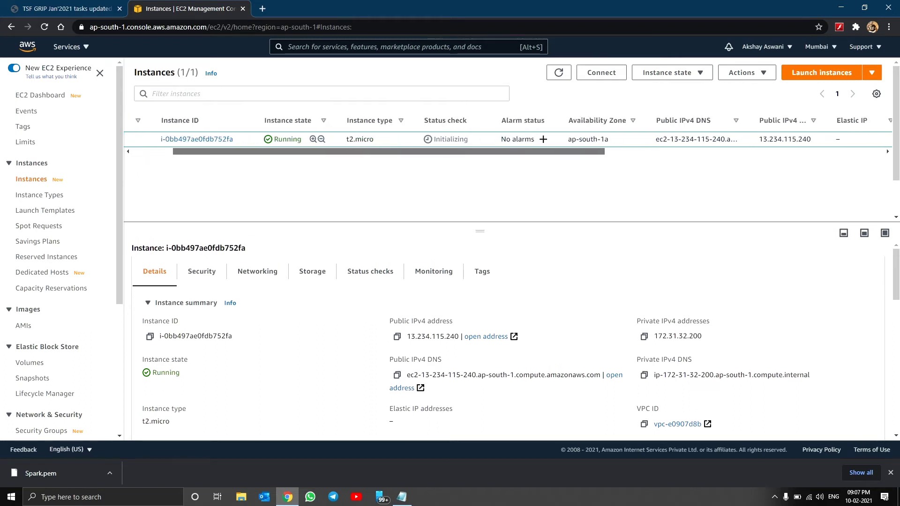
# - Scroll across the running instances list to see the 2/2 status checks
pyautogui.hscroll(3)
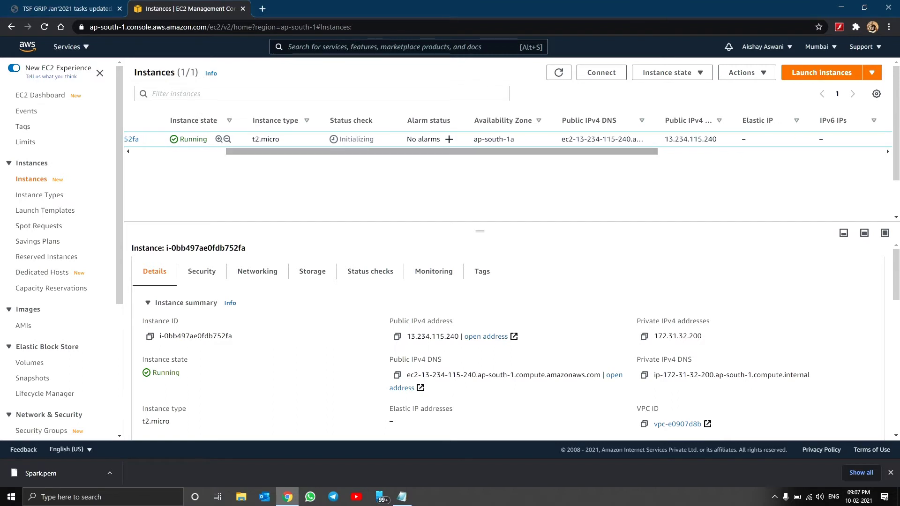
pyautogui.hscroll(3)
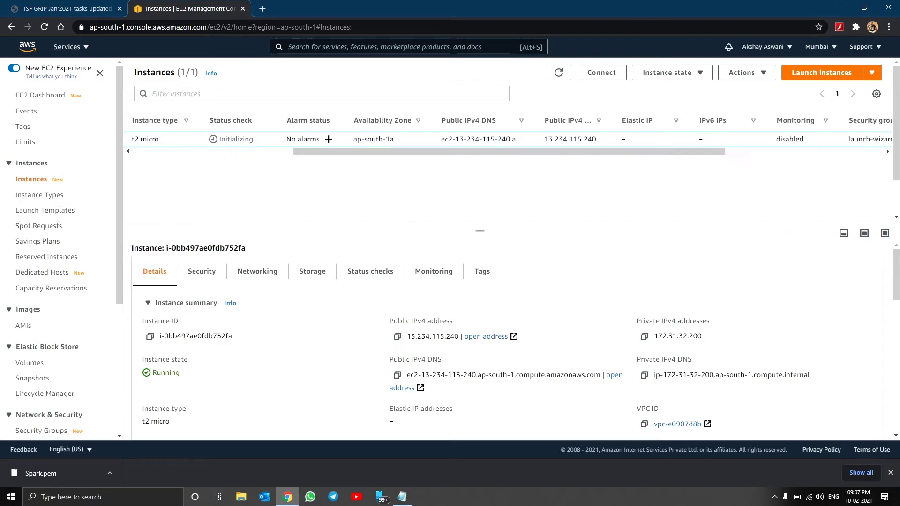
pyautogui.hscroll(3)
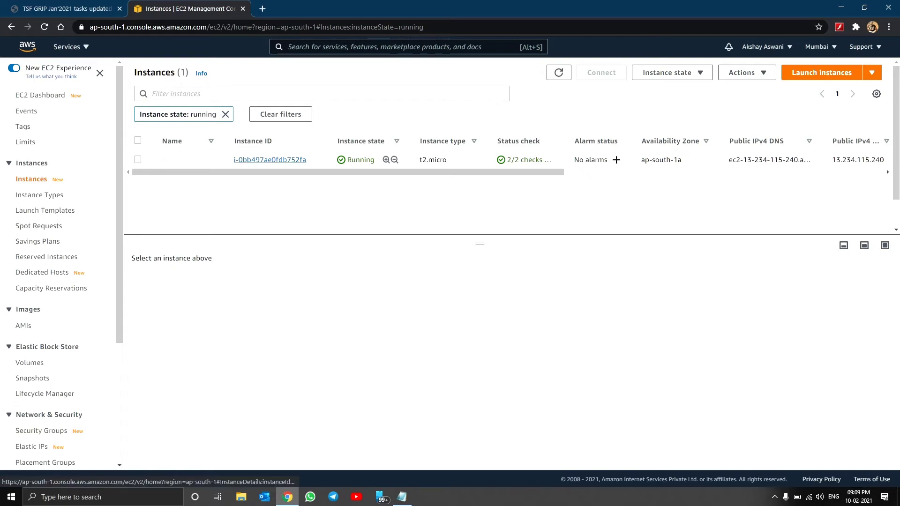
# - From the instance's Connect page, choose RDP client and request the Windows password
pyautogui.click(269, 159)
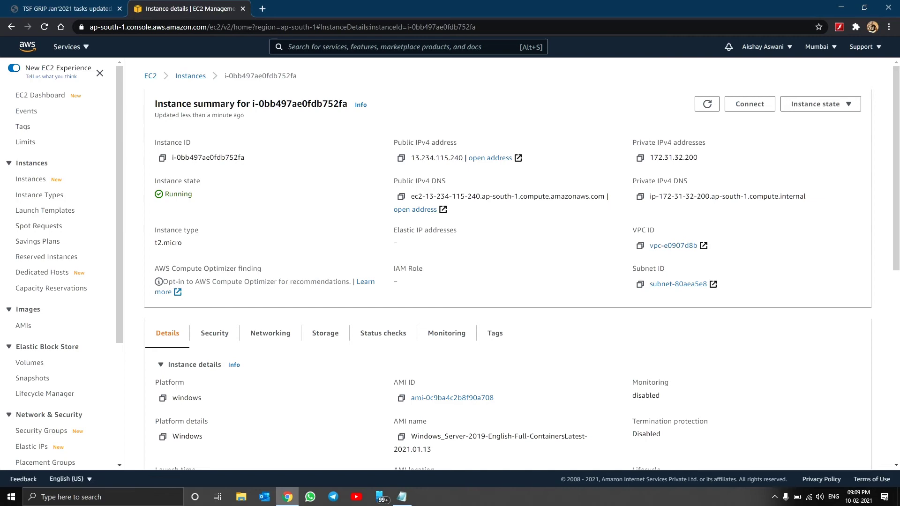
pyautogui.click(748, 104)
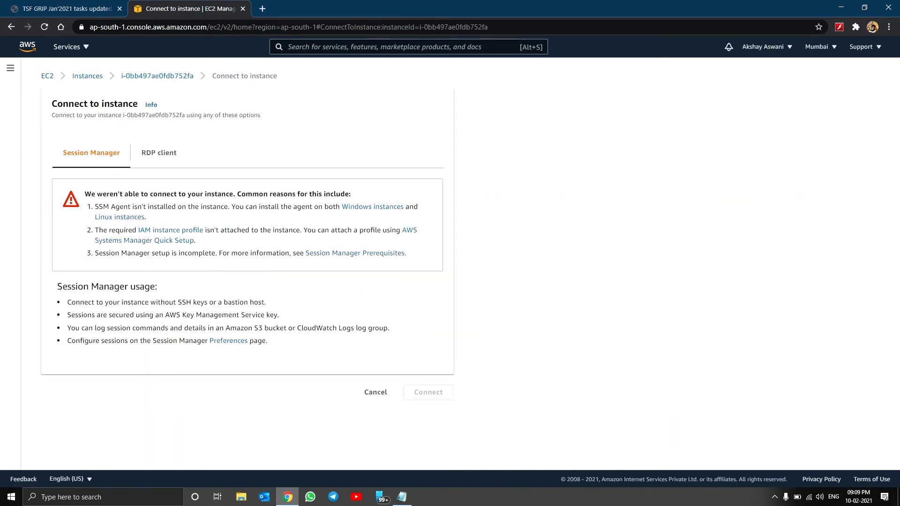
pyautogui.click(159, 153)
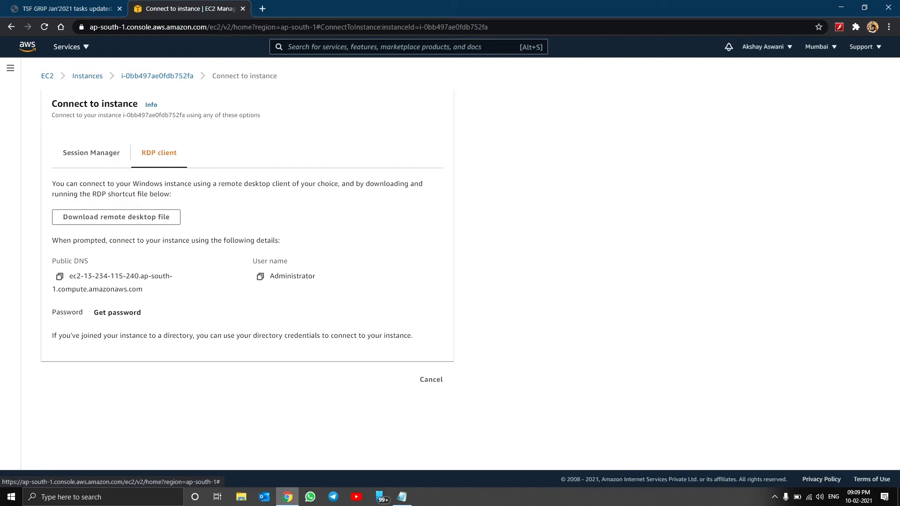
pyautogui.click(117, 312)
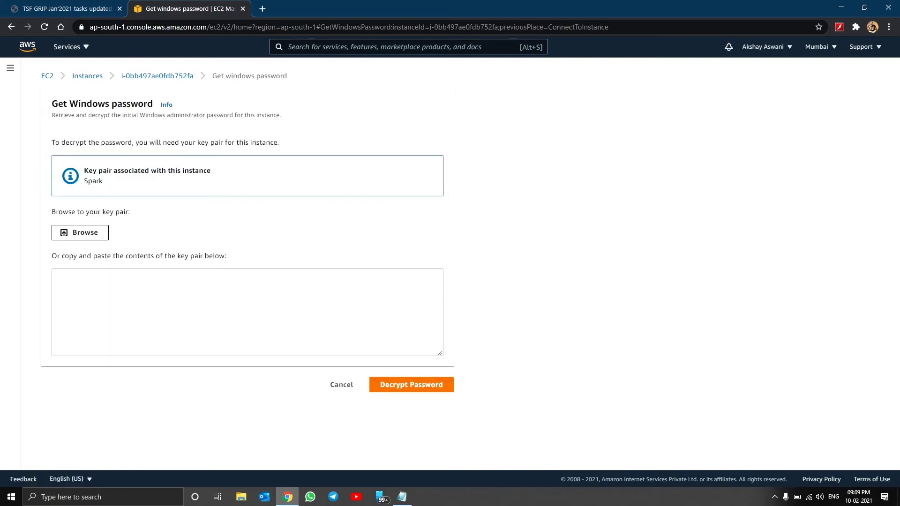
# - Load the Spark.pem key pair file from the Downloads folder
pyautogui.click(79, 233)
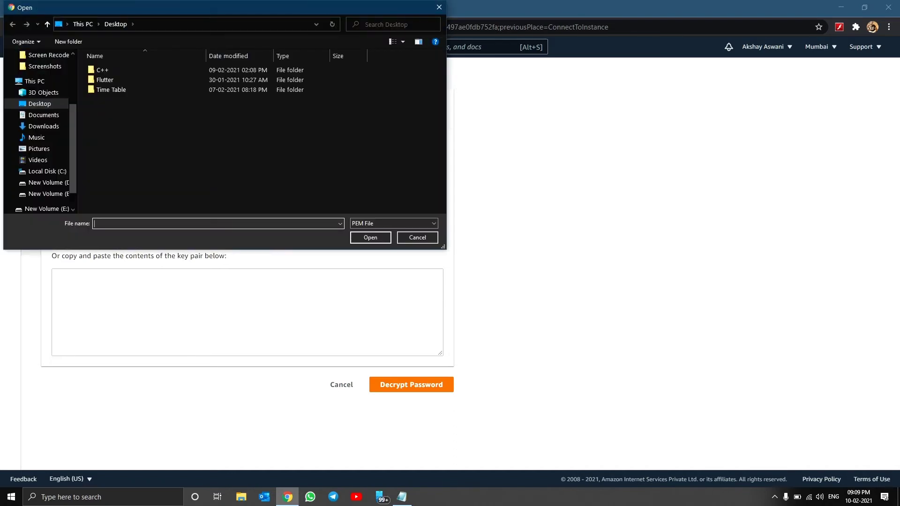
pyautogui.click(44, 127)
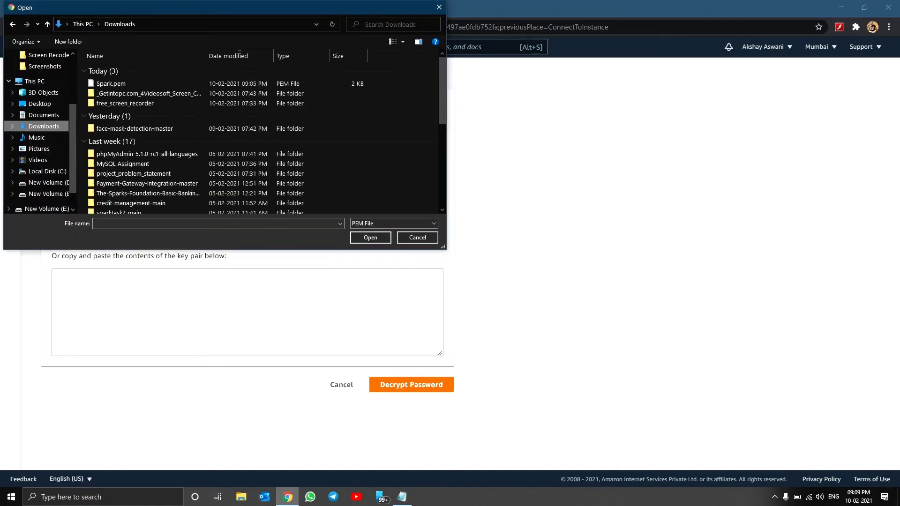
pyautogui.click(110, 84)
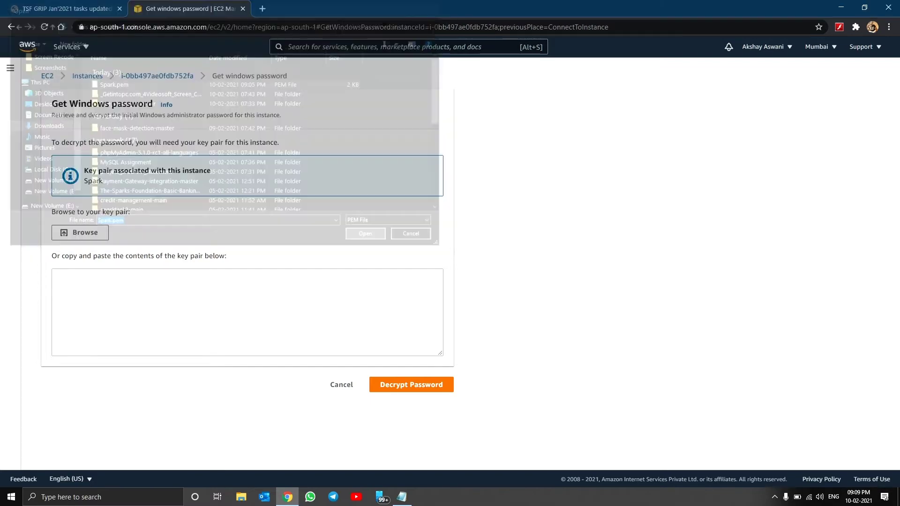
pyautogui.click(365, 234)
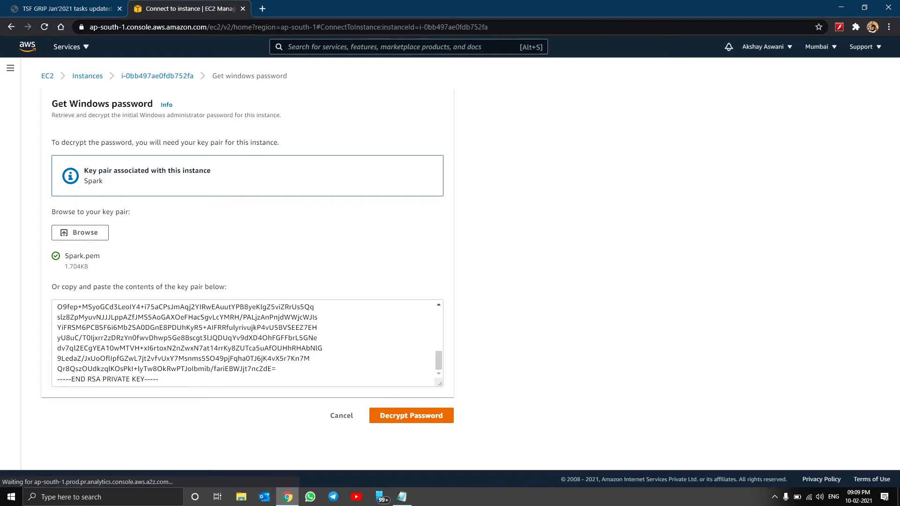
# - Decrypt the administrator password and copy it to the clipboard
pyautogui.click(411, 416)
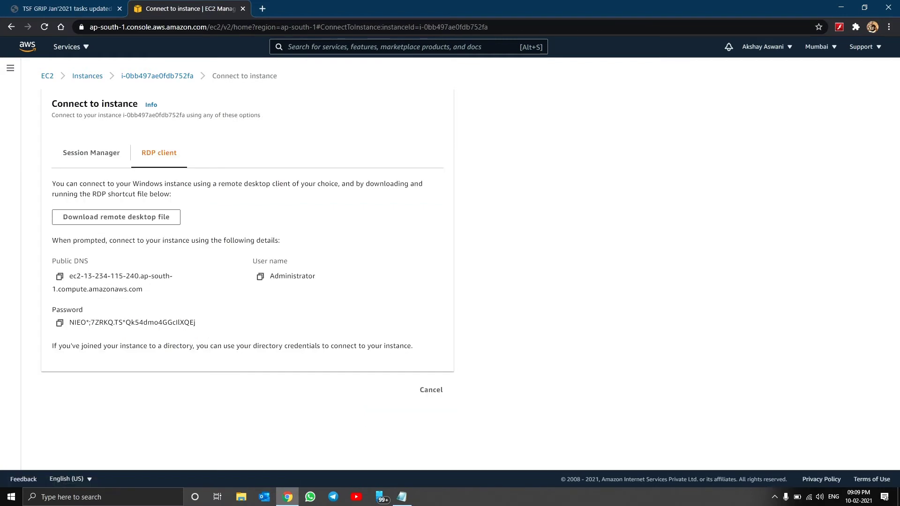
pyautogui.click(60, 322)
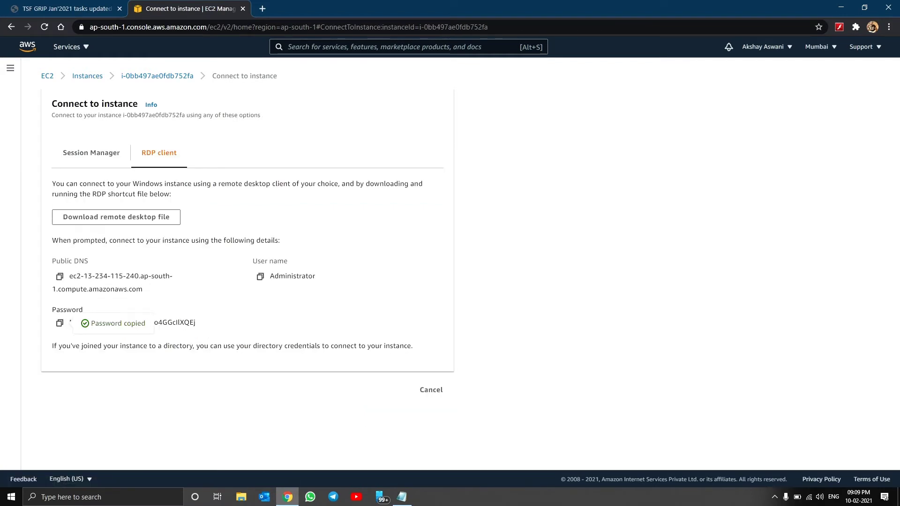
# - Paste the copied password into a new Notepad window to verify it, then close Notepad
pyautogui.write('notepad')
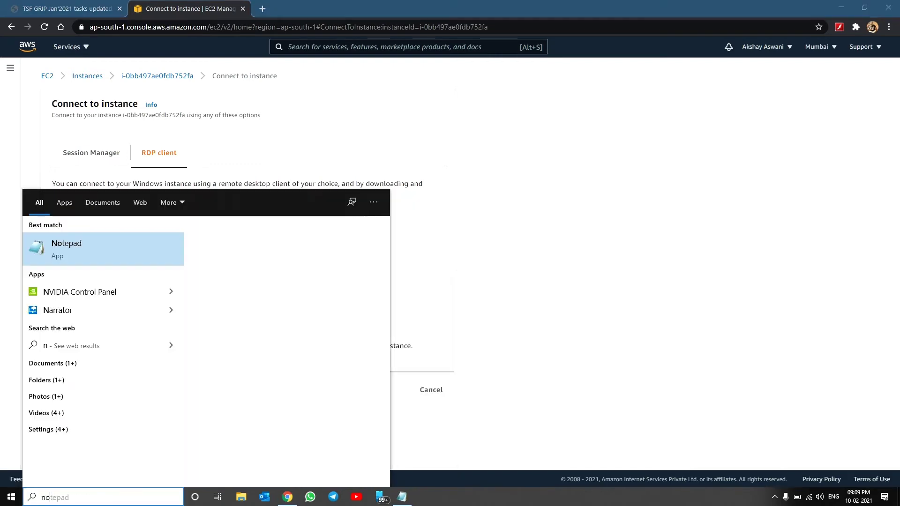
pyautogui.click(103, 248)
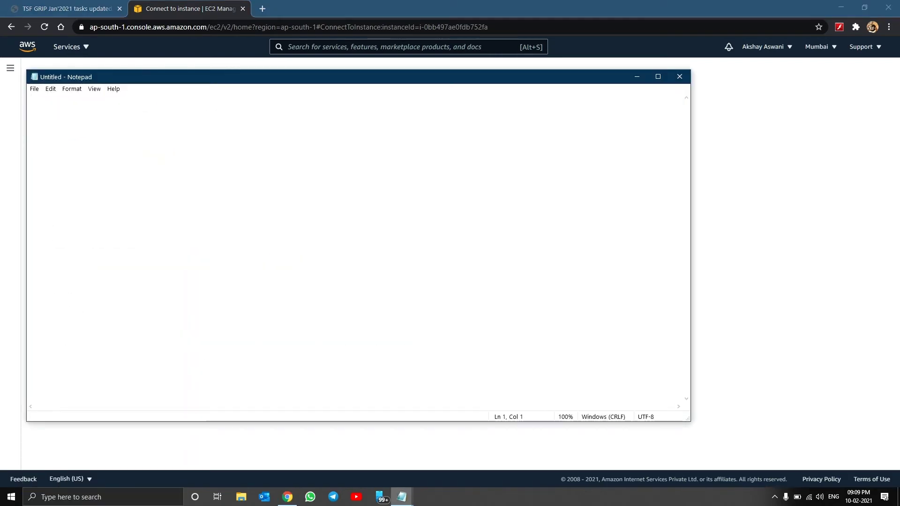
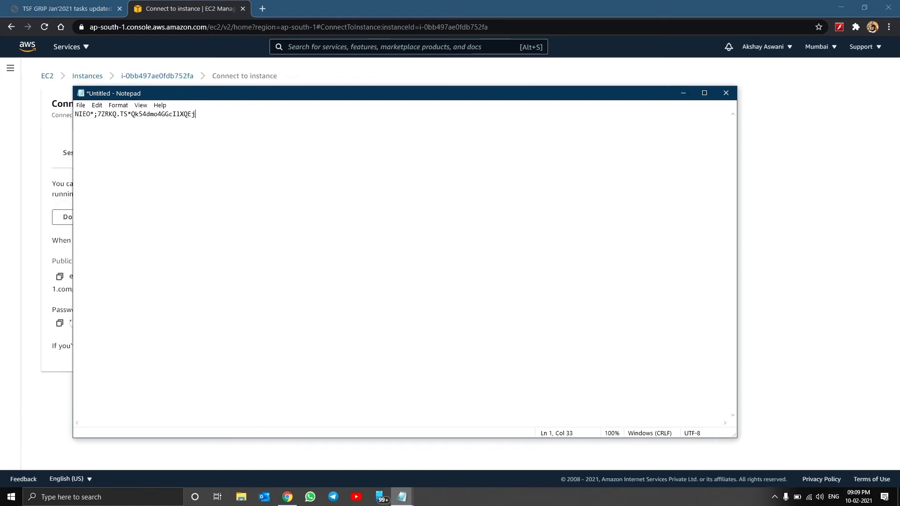
pyautogui.click(725, 93)
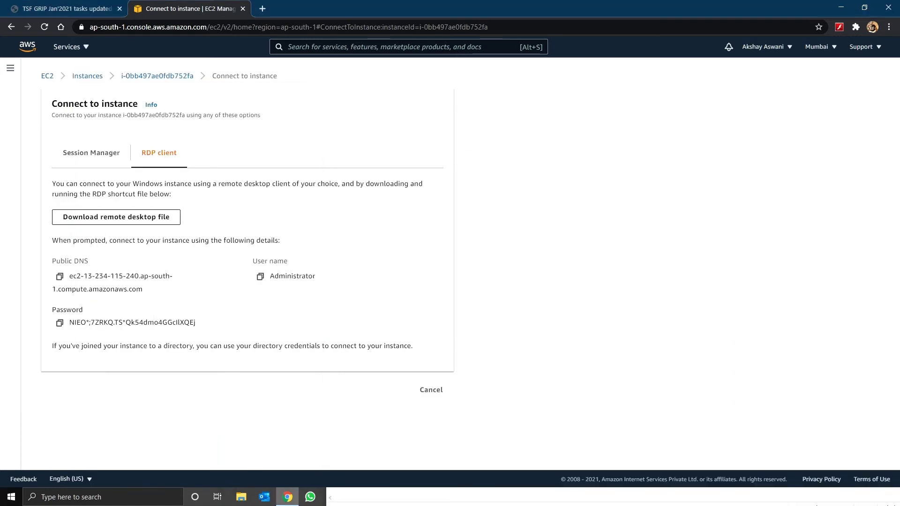
# - Download the remote desktop file for the instance
pyautogui.click(115, 217)
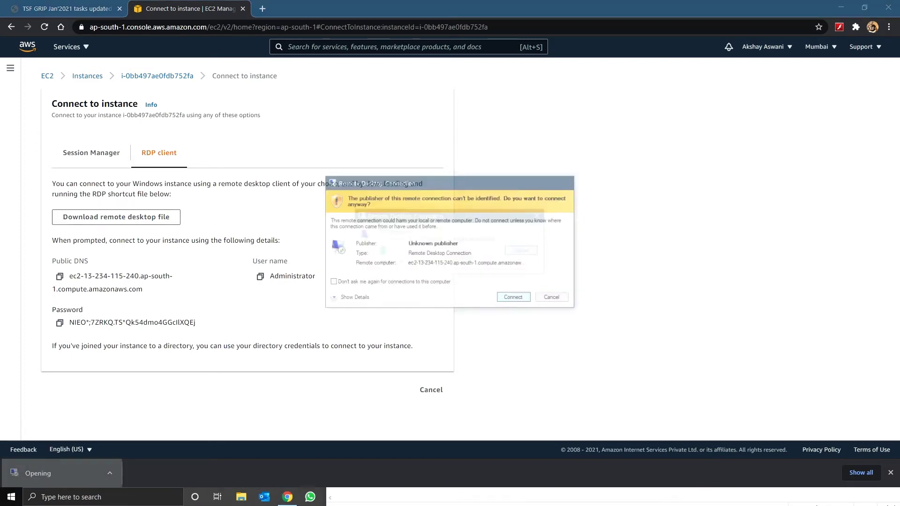
# - Connect with the .rdp file as Administrator using the decrypted password, accepting the certificate warning
pyautogui.click(511, 297)
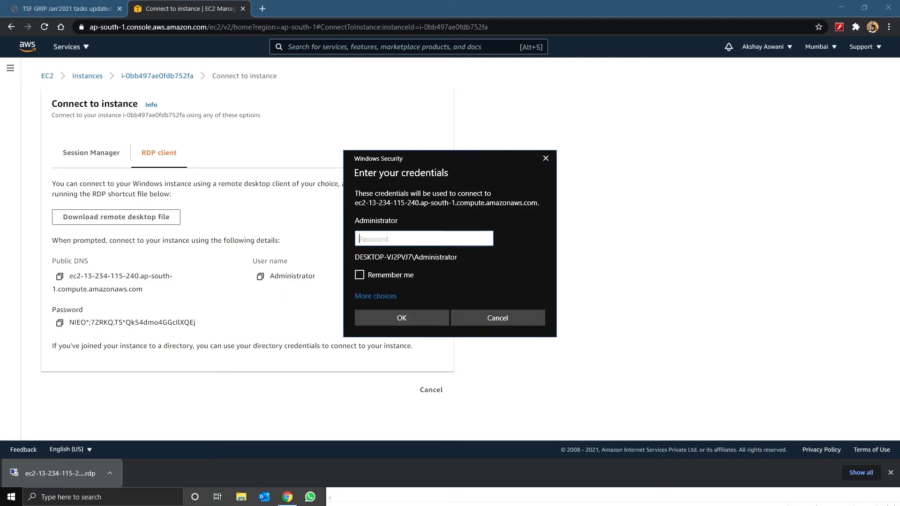
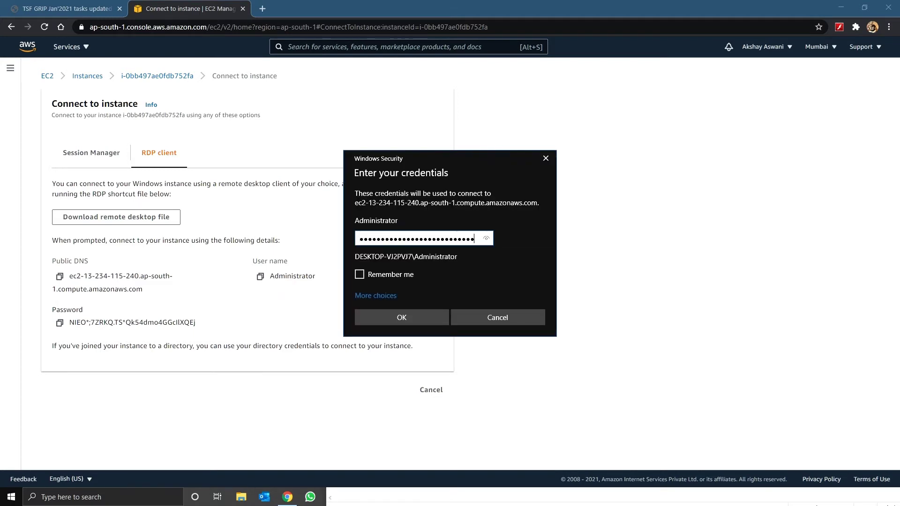
pyautogui.click(401, 318)
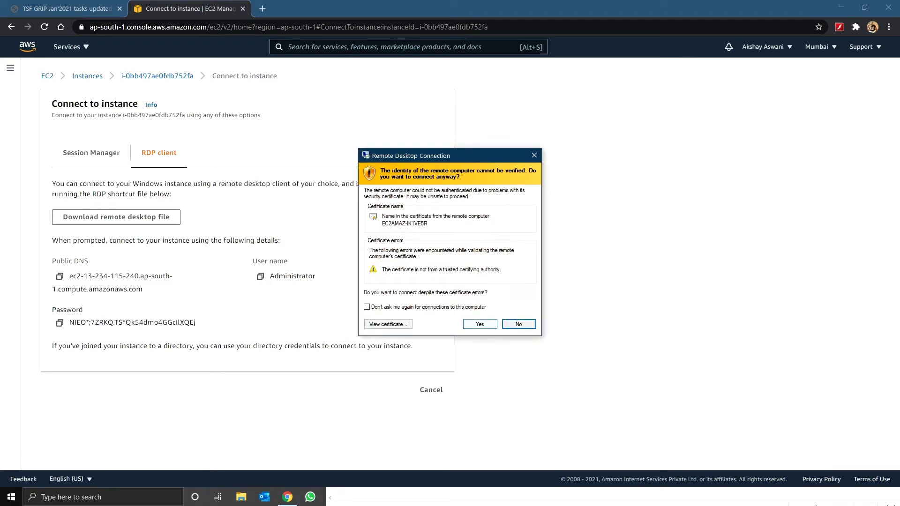
pyautogui.click(479, 323)
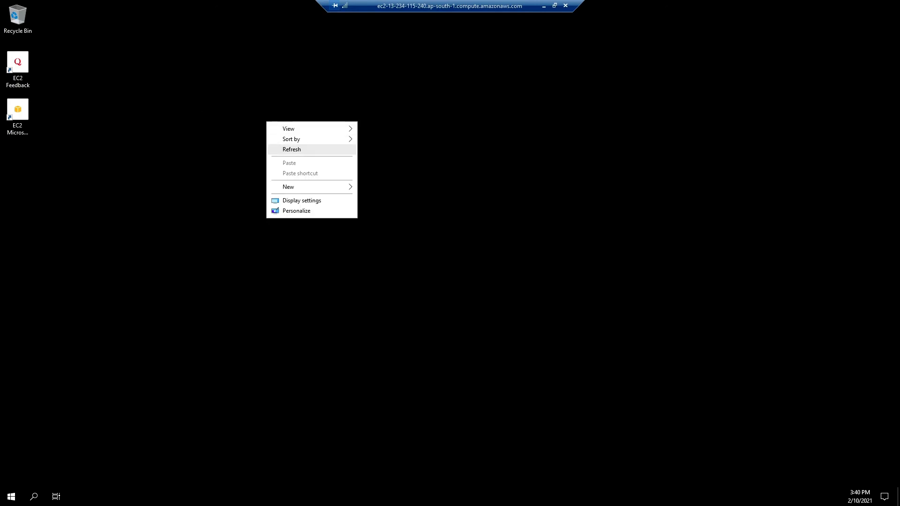
# - Refresh the remote desktop so the instance hostname, IP and t2.micro details appear
pyautogui.click(291, 149)
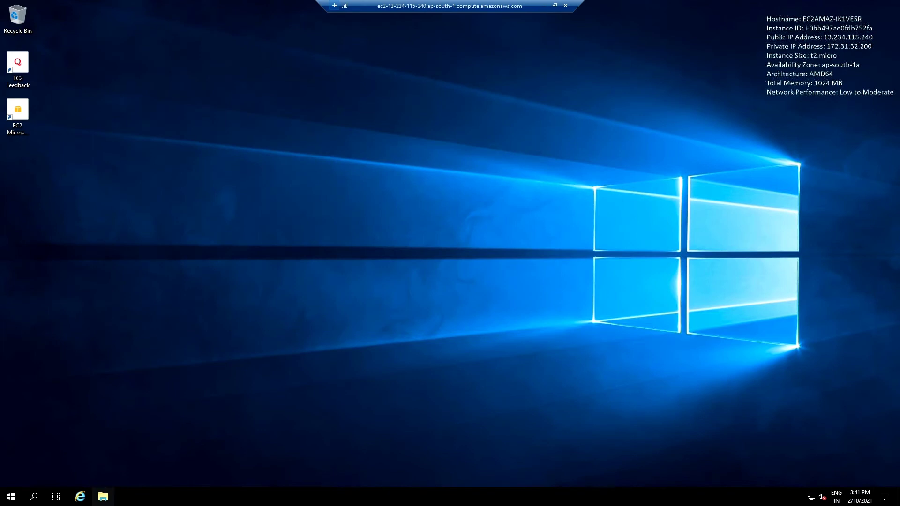
# - Browse This PC and the local disk on the remote server, dismissing the Internet Explorer 11 prompt
pyautogui.click(103, 495)
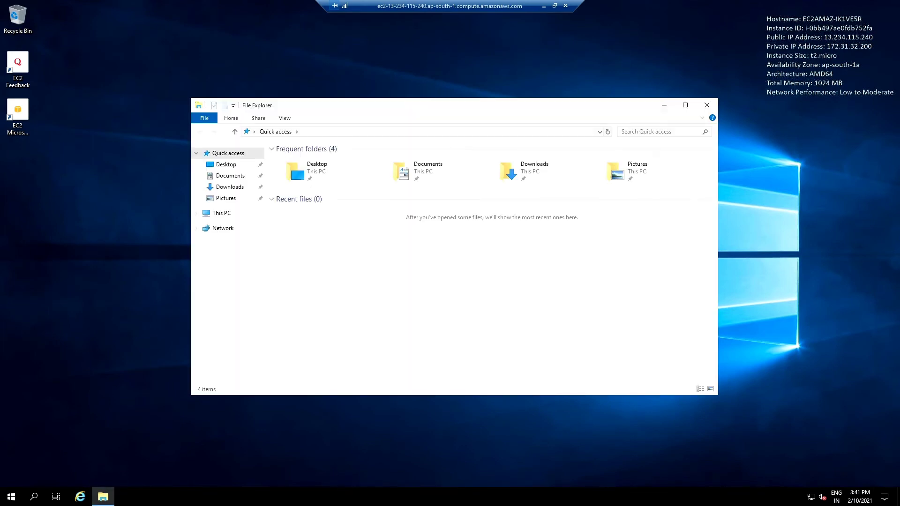
pyautogui.click(80, 497)
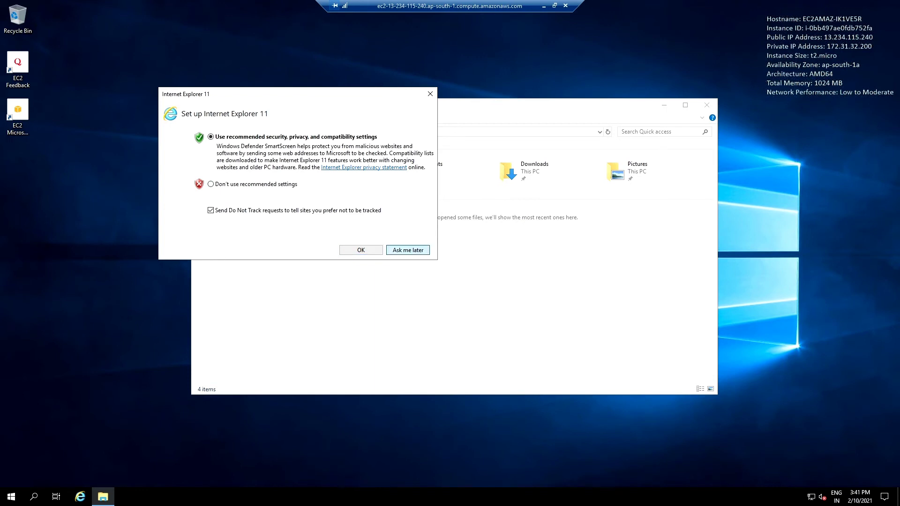
pyautogui.click(360, 249)
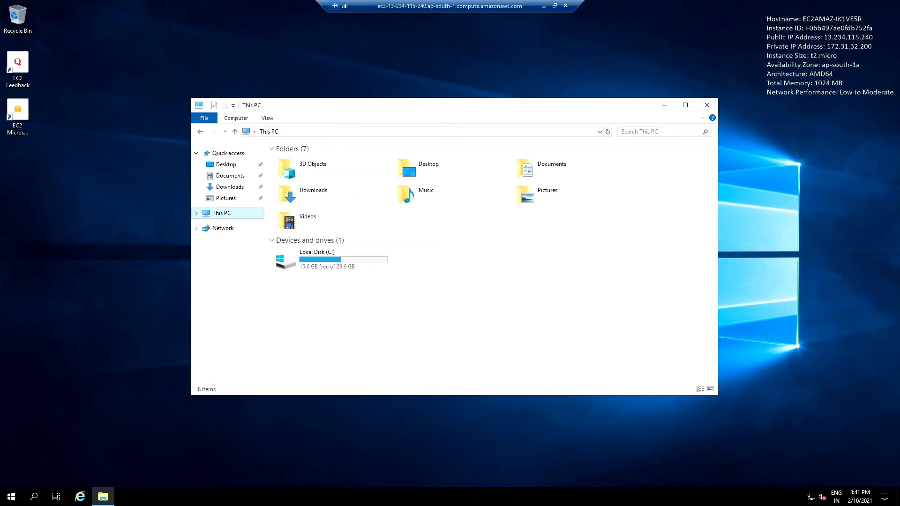
pyautogui.doubleClick(317, 260)
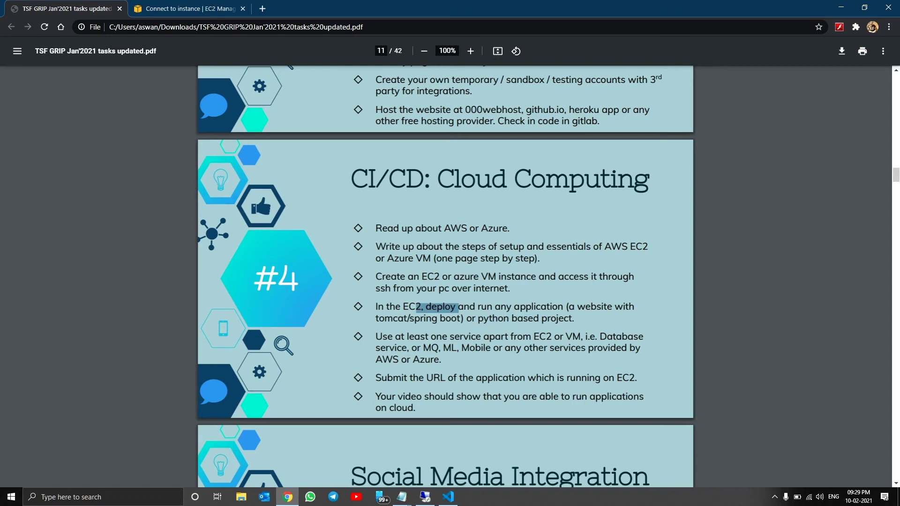
pyautogui.moveTo(425, 497)
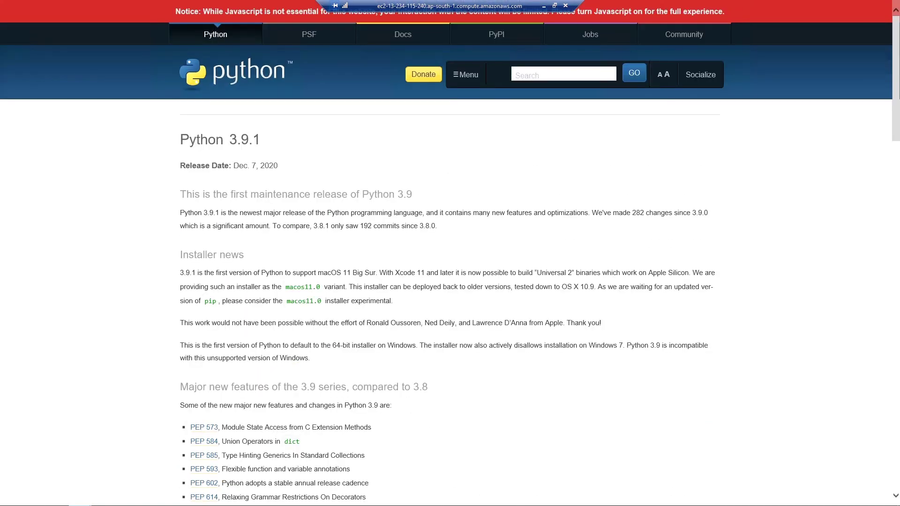
# - Download and save the Python 3.9.1 Windows installer (64-bit) from the Files list
pyautogui.scroll(-3)
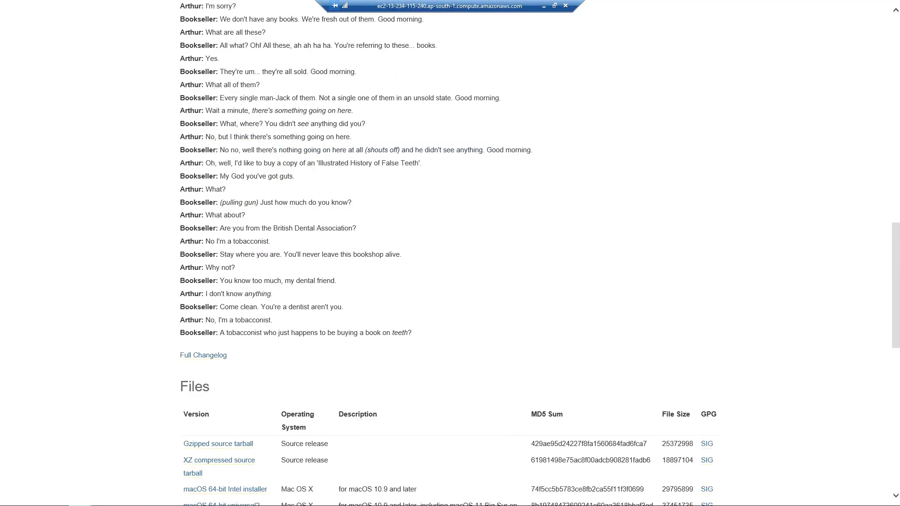
pyautogui.scroll(-3)
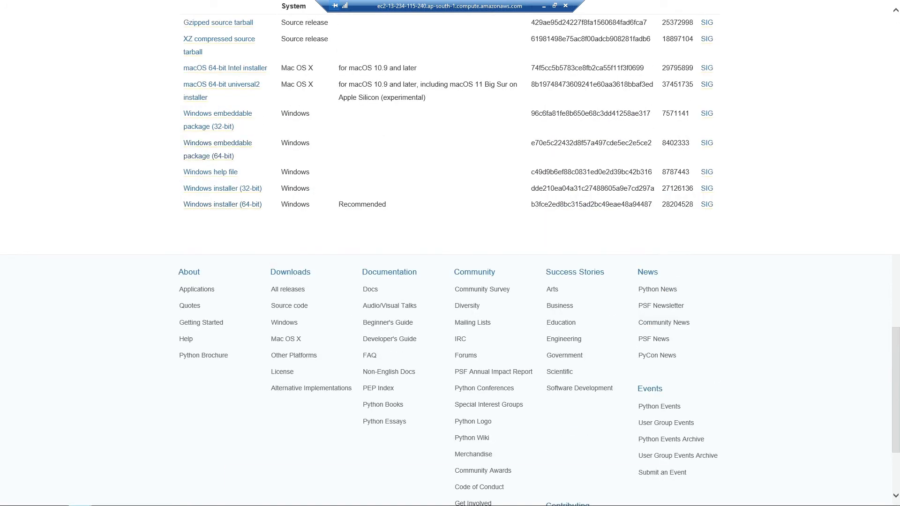
pyautogui.click(223, 203)
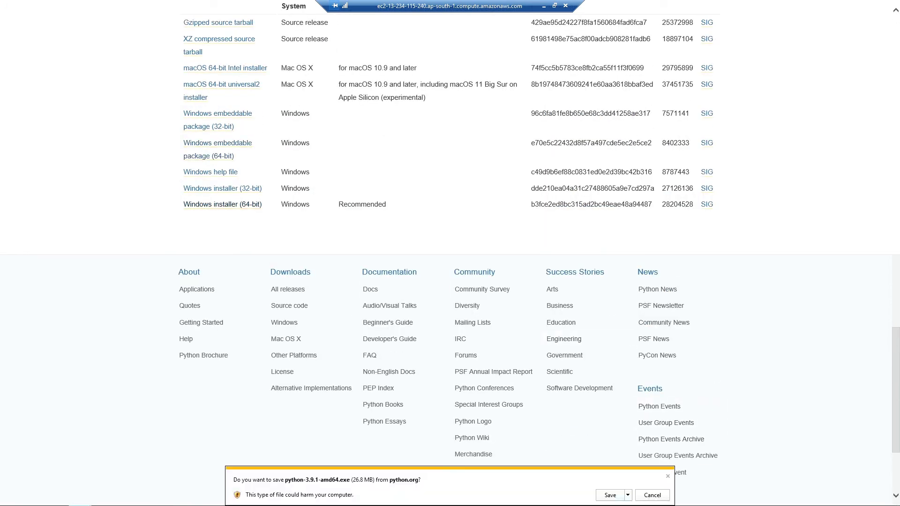
pyautogui.click(609, 495)
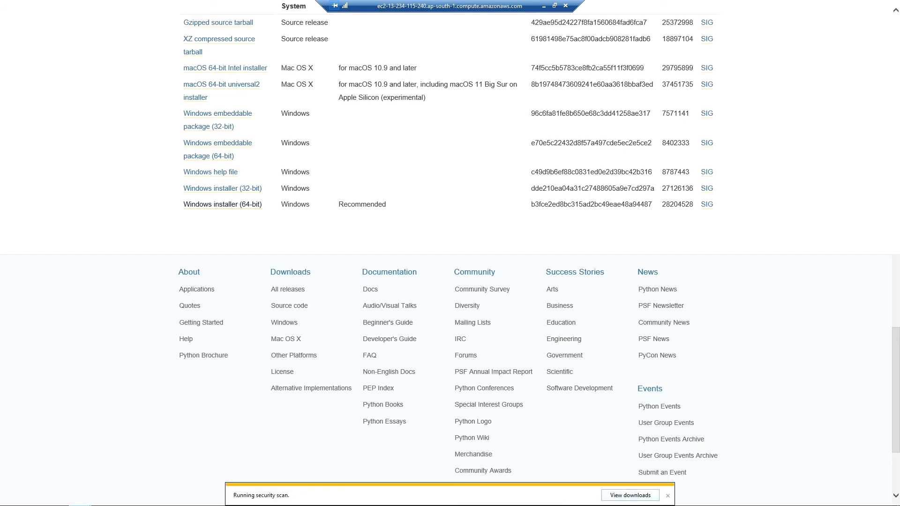
# - From View downloads, remove the zip entry and run the python-3.9.1 exe
pyautogui.click(629, 495)
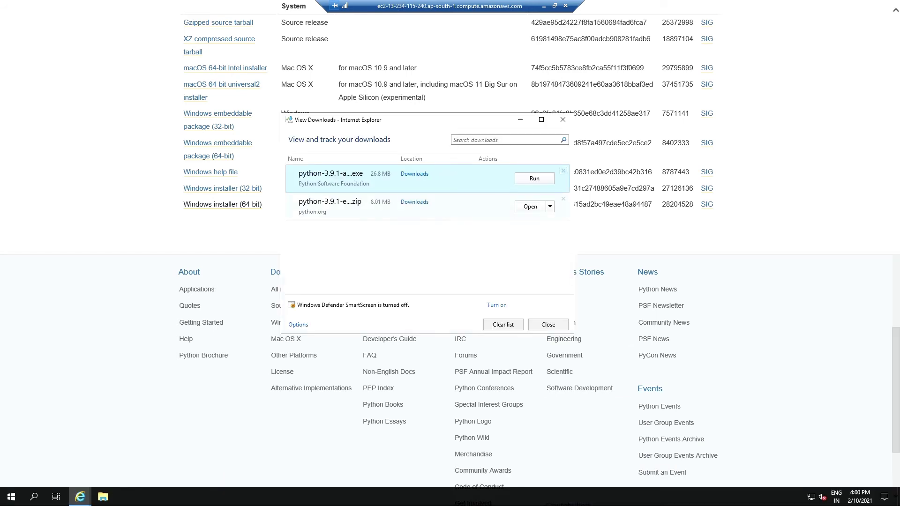
pyautogui.click(563, 198)
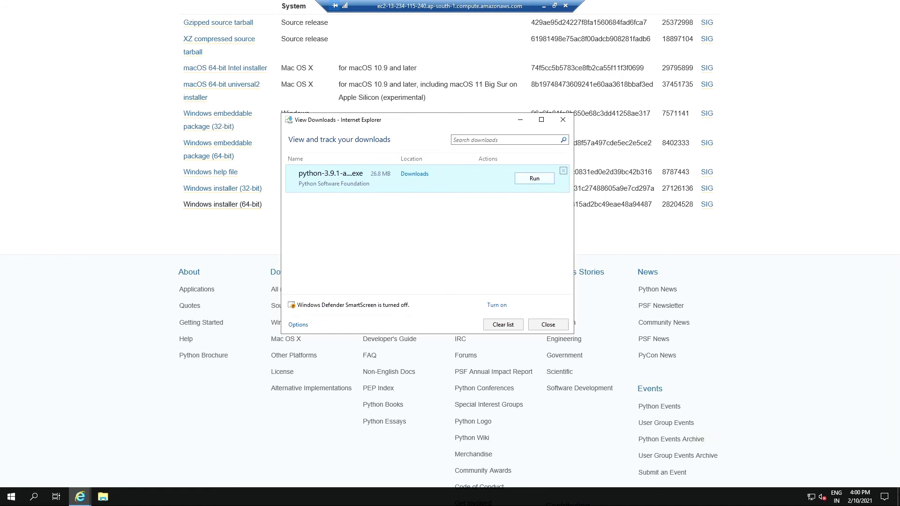
pyautogui.click(533, 178)
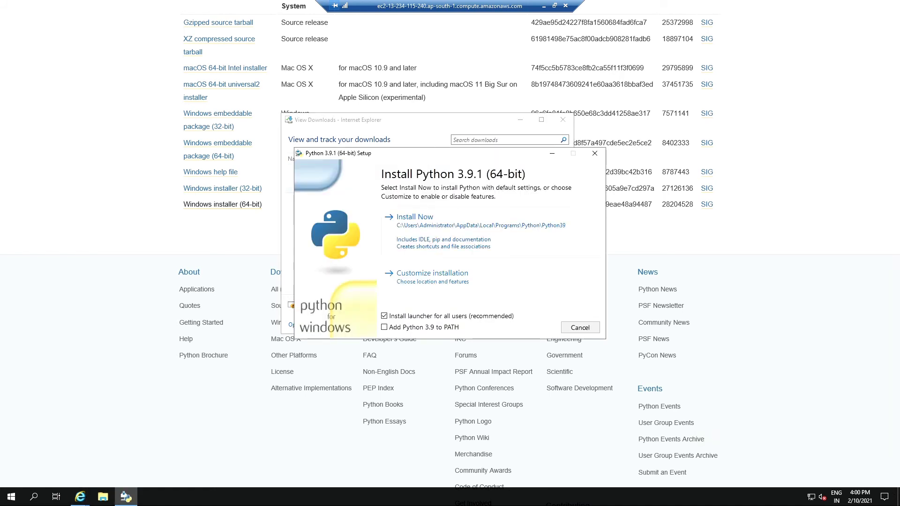
# - Install Python 3.9.1 with Install Now defaults and close setup after success
pyautogui.click(416, 216)
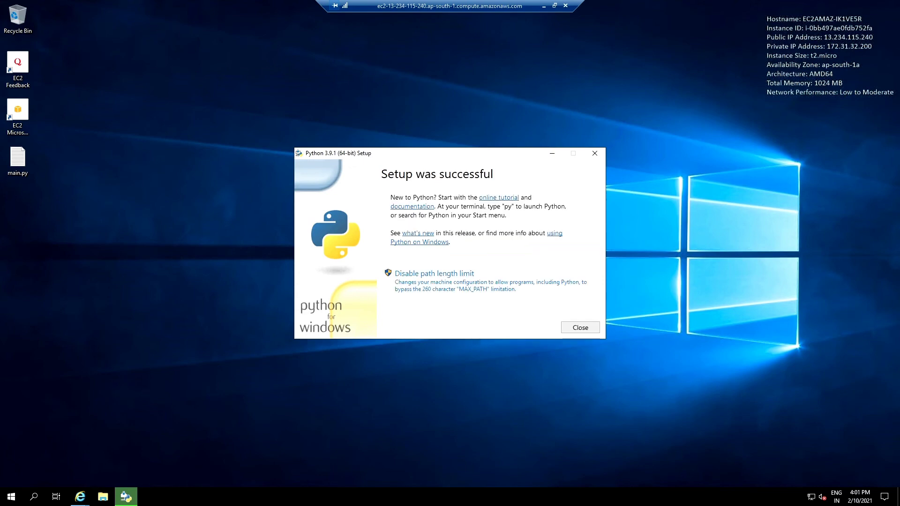
pyautogui.click(579, 327)
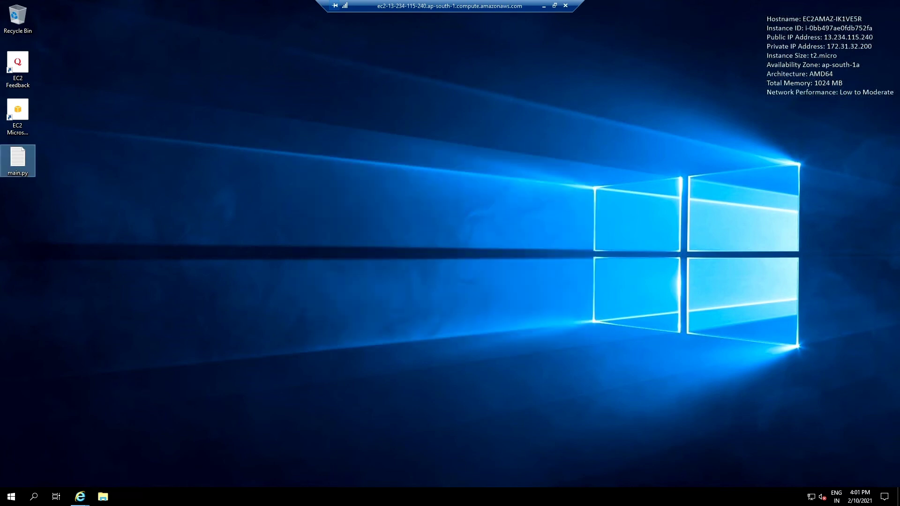
# - Launch IDLE (Python 3.9 64-bit) from the Start menu and maximize the shell window
pyautogui.click(11, 495)
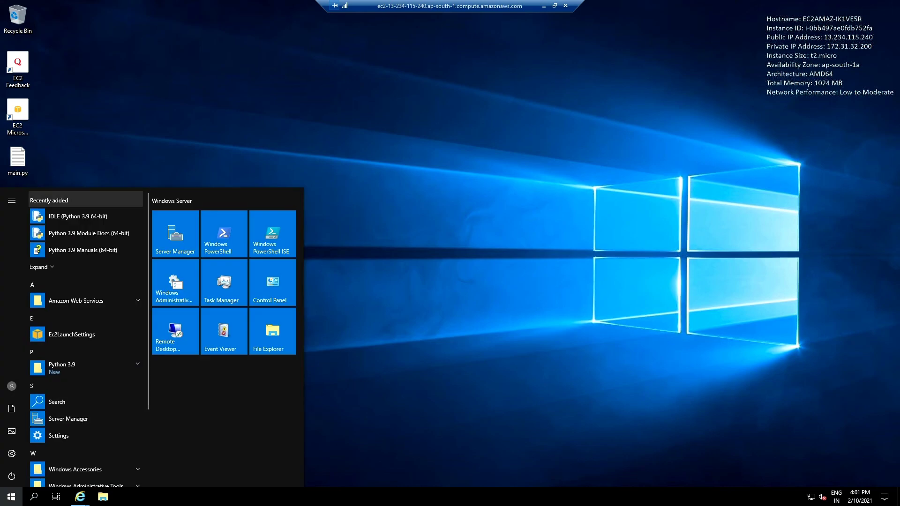
pyautogui.click(11, 496)
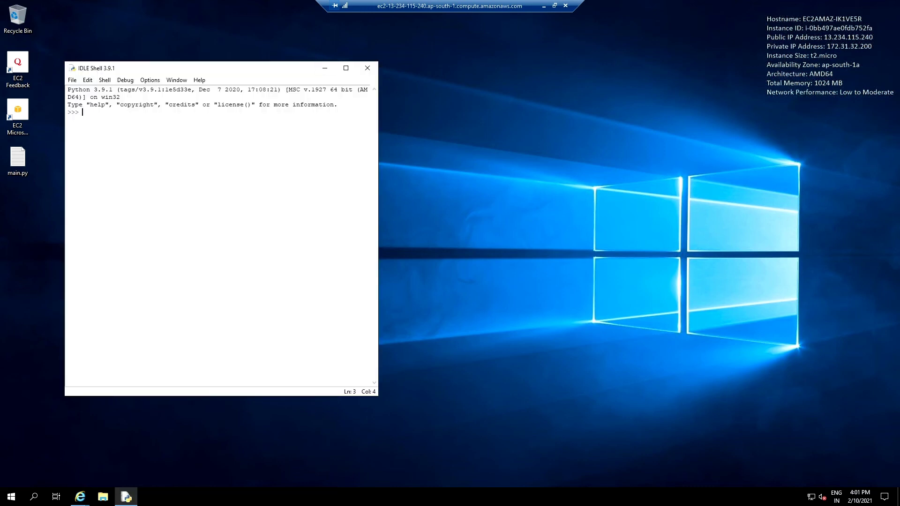
pyautogui.click(346, 68)
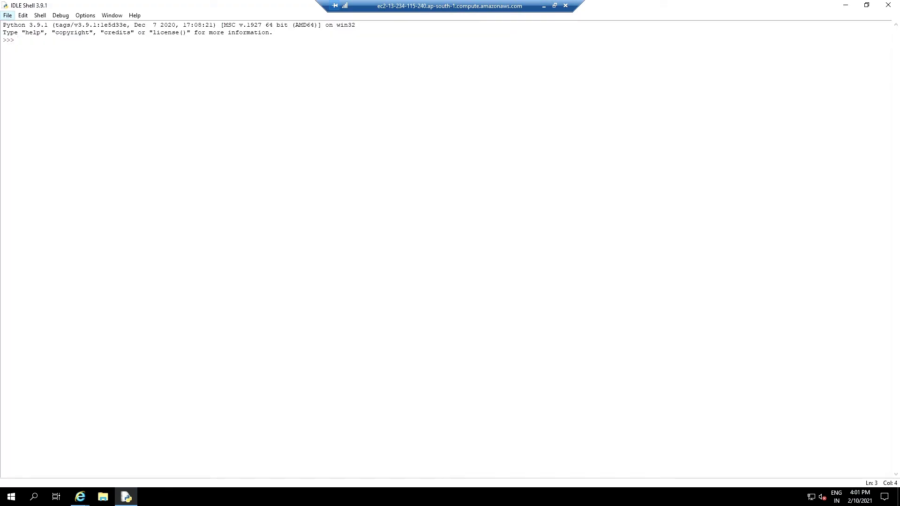
# - Open main.py from the Desktop via File > Open with file type set to All files
pyautogui.click(8, 15)
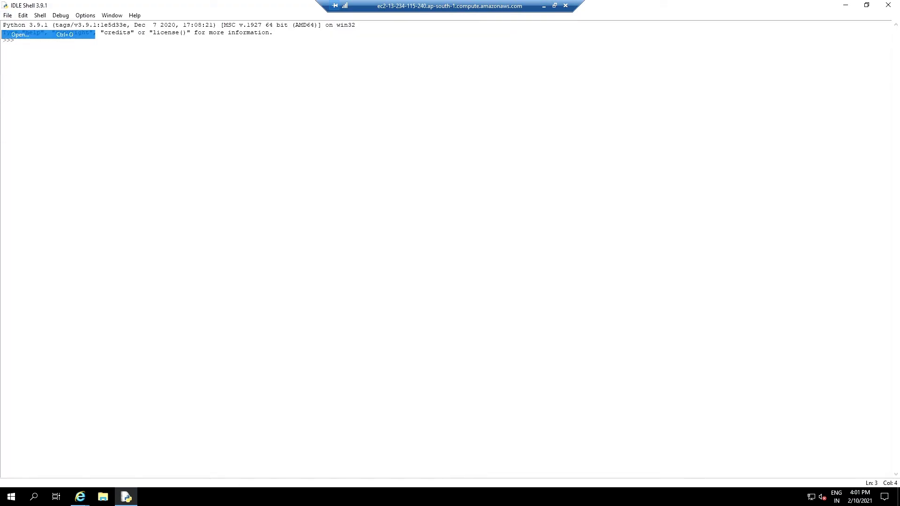
pyautogui.click(19, 35)
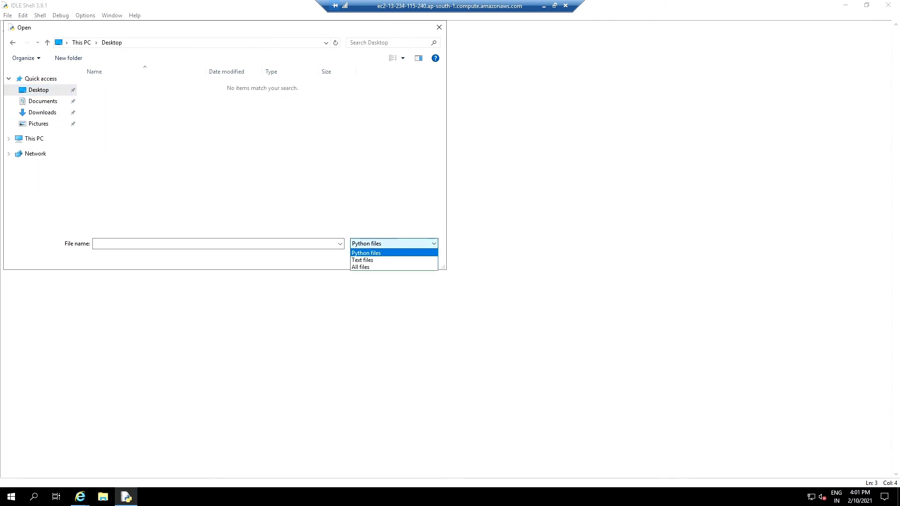
pyautogui.click(360, 267)
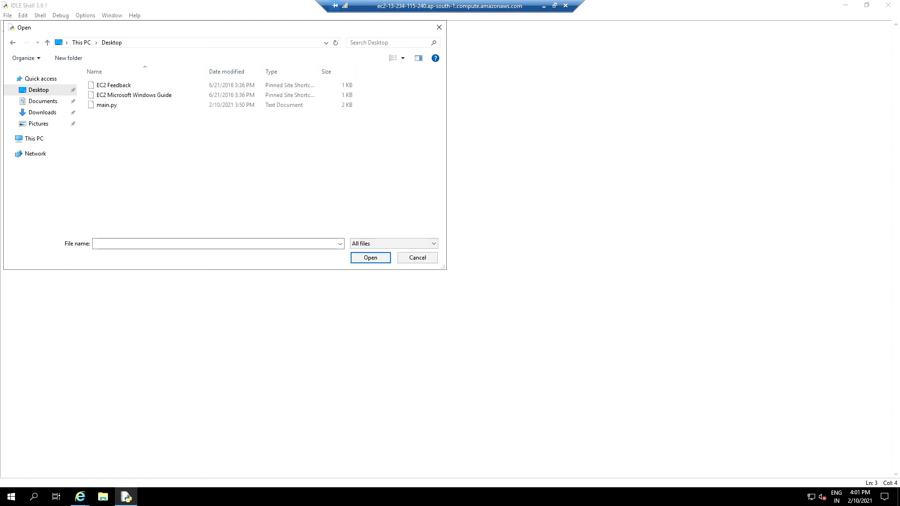
pyautogui.click(105, 104)
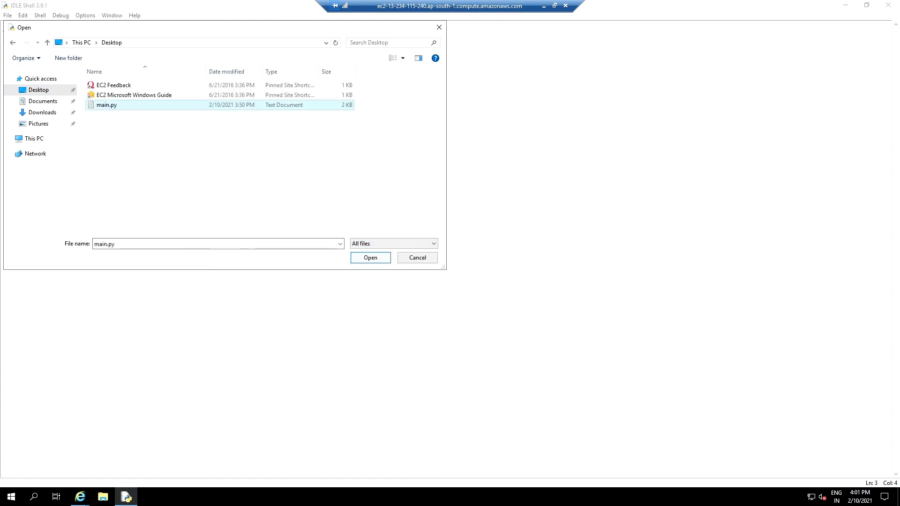
pyautogui.click(369, 256)
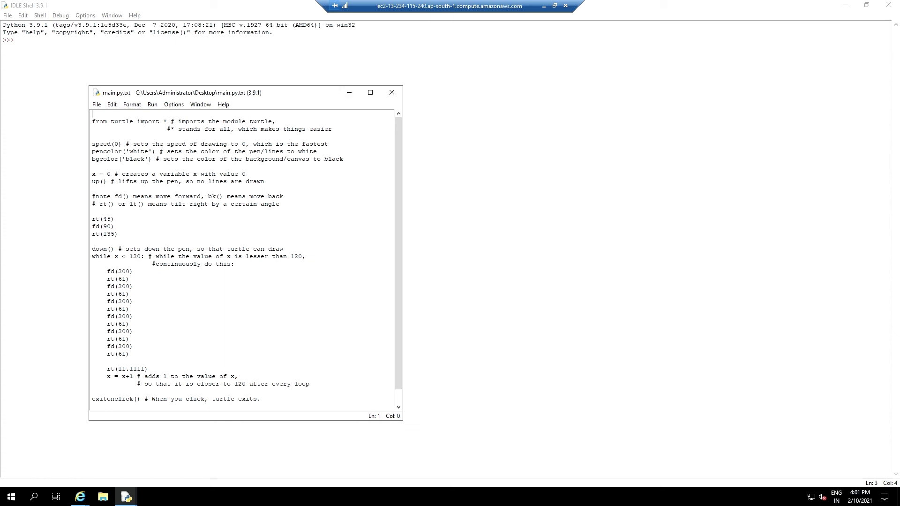
# - Cancel the Save As dialog, maximize the editor, and run main.py with F5
pyautogui.click(97, 104)
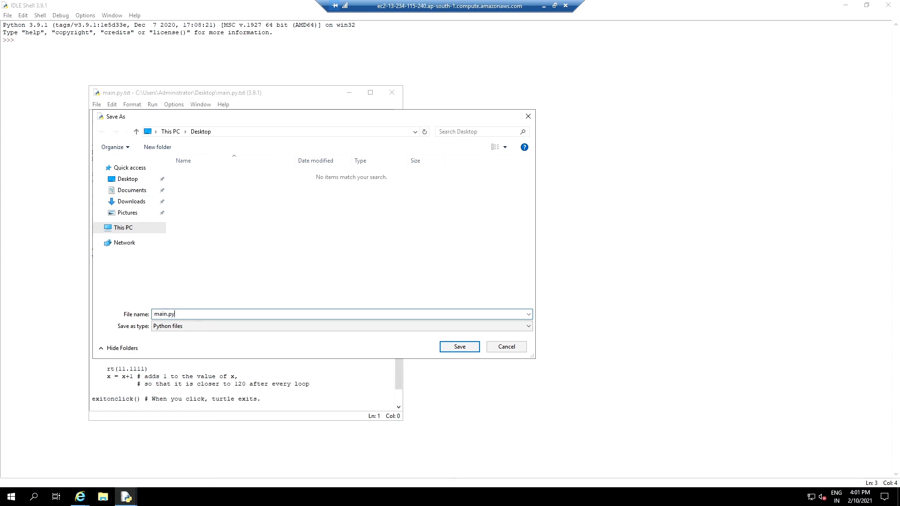
pyautogui.click(459, 346)
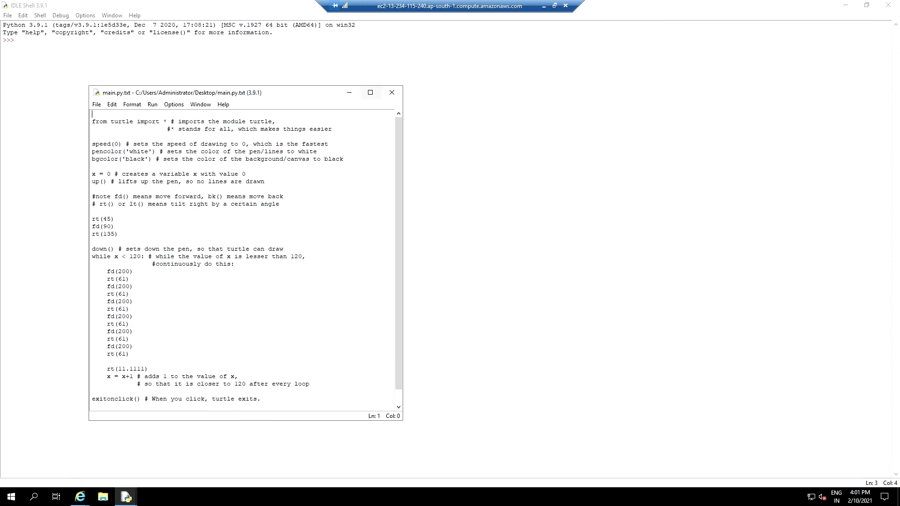
pyautogui.click(370, 93)
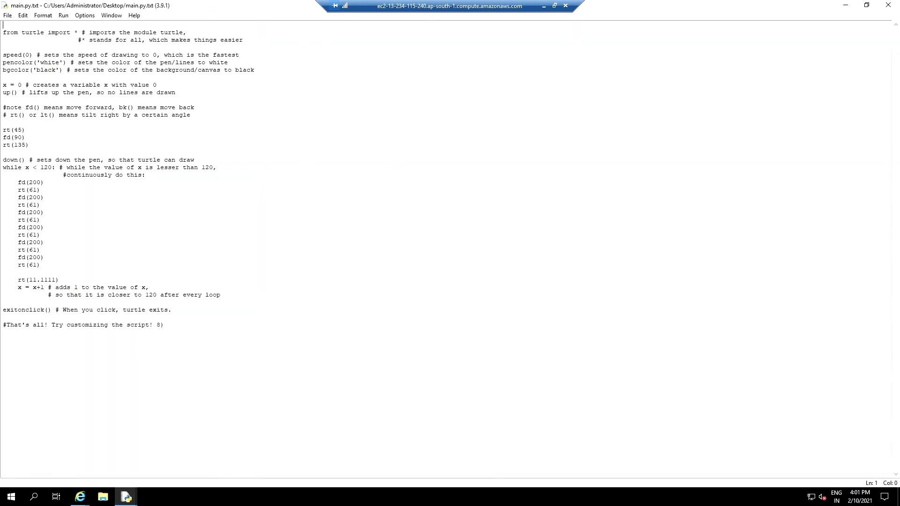
pyautogui.press('F5')
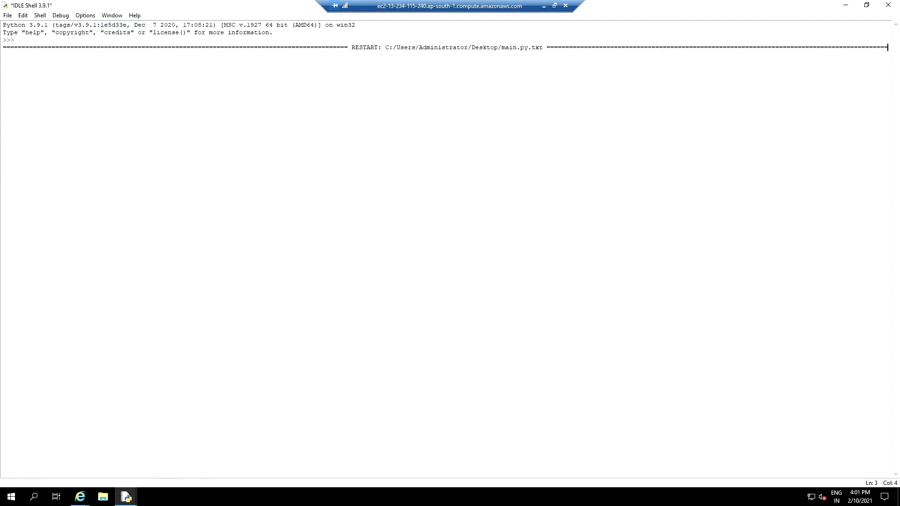